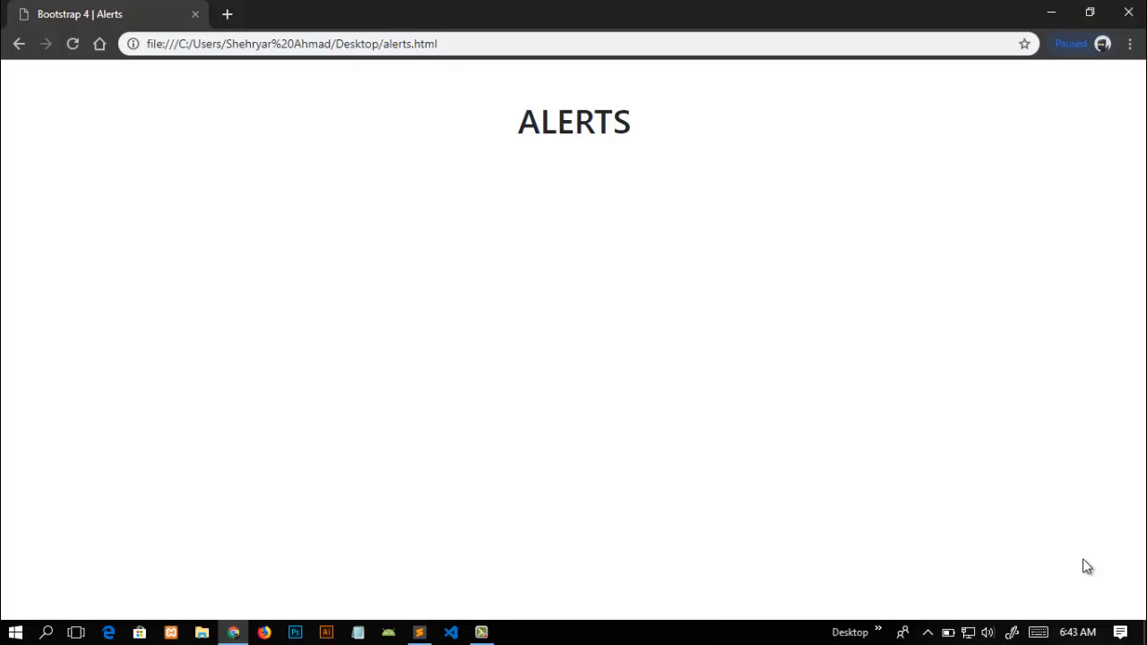
Step: Switch from the Chrome preview back to the HTML source in Sublime Text
click(419, 633)
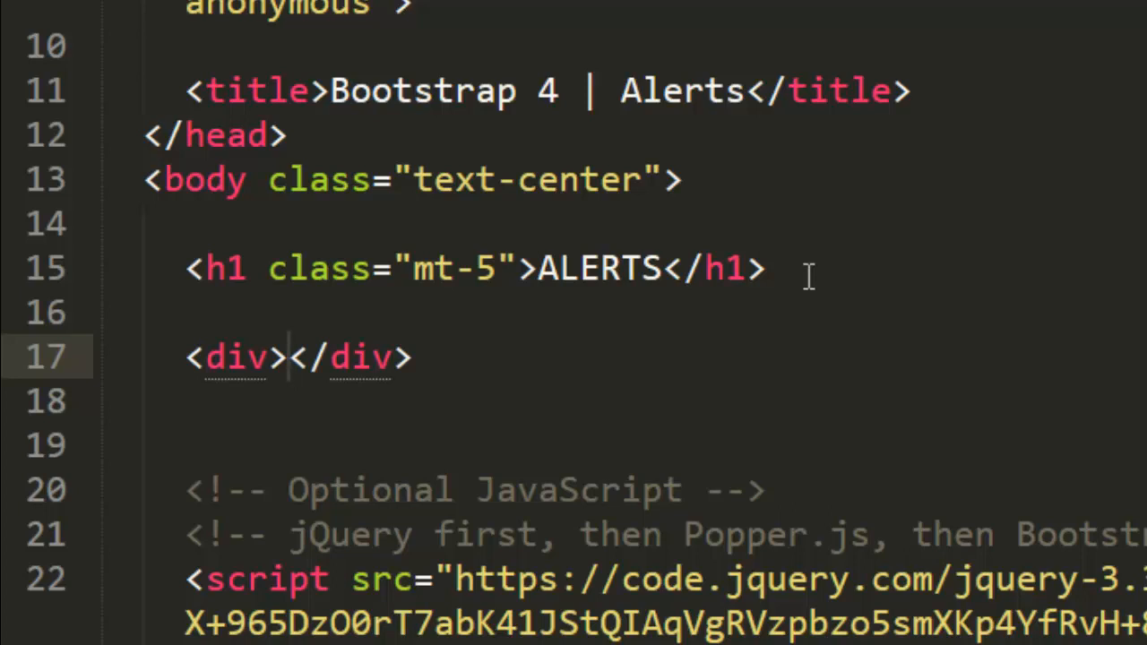
Step: Fill the div with "This is an alert" and give it class="alert alert-primary"
text(This is an al)
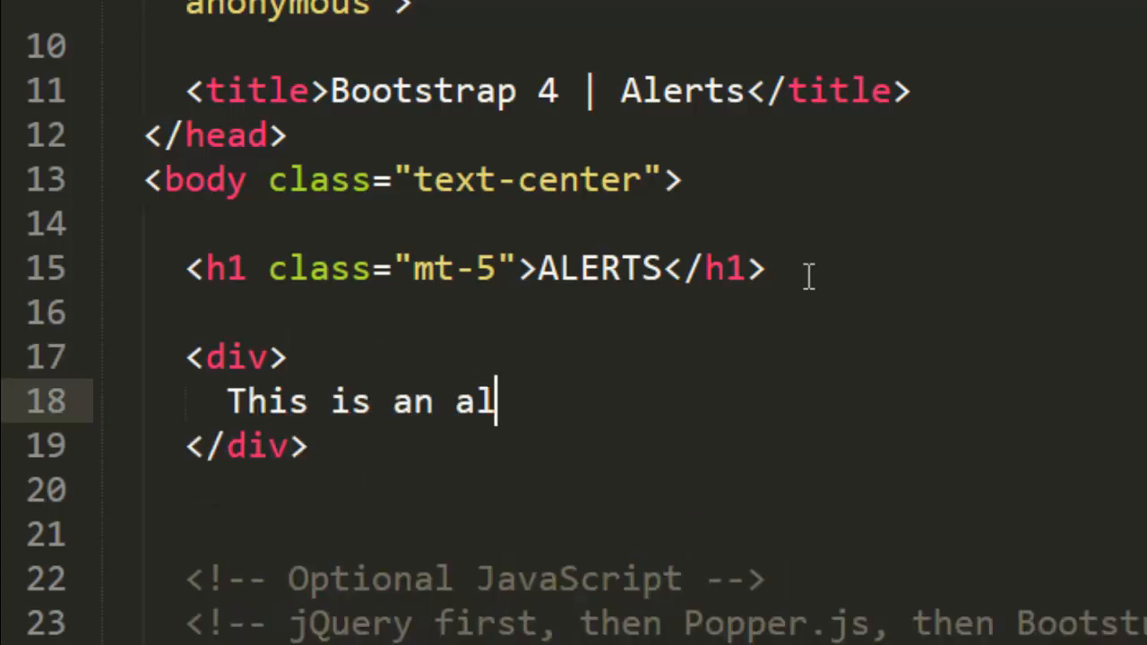
text(ert)
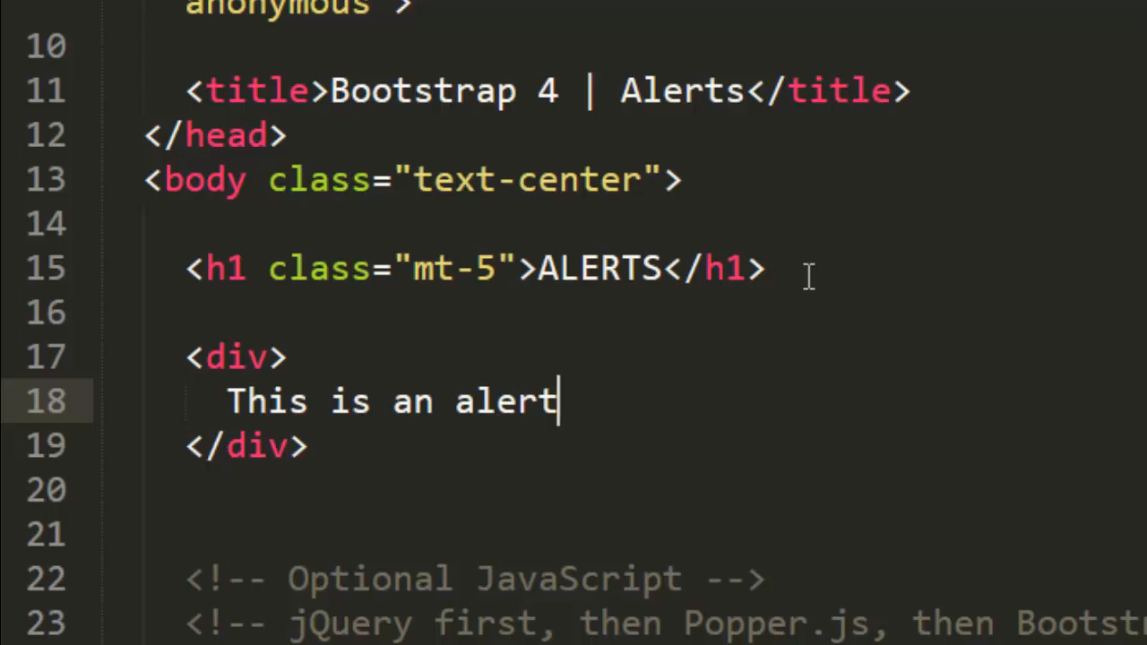
click(266, 357)
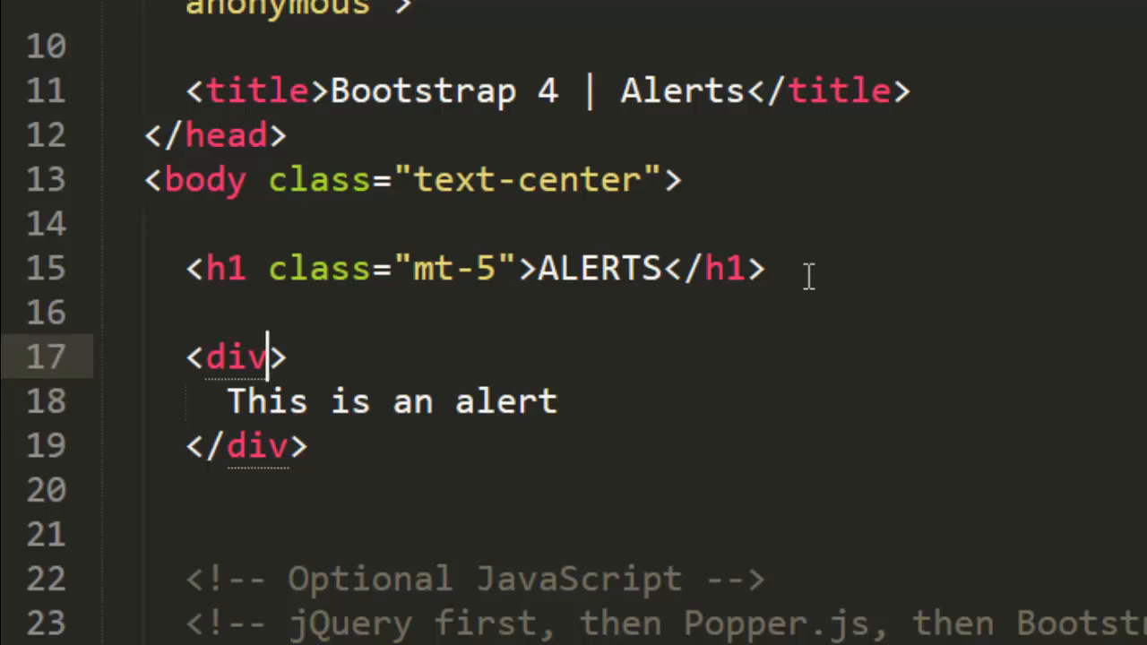
text(class="")
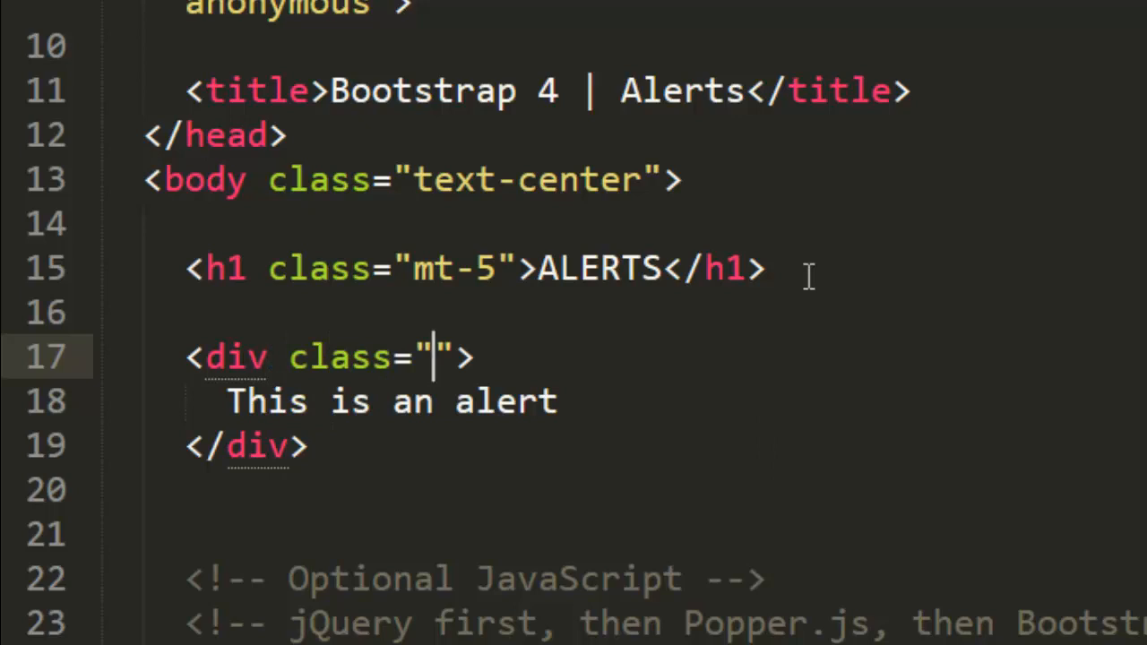
text(alert)
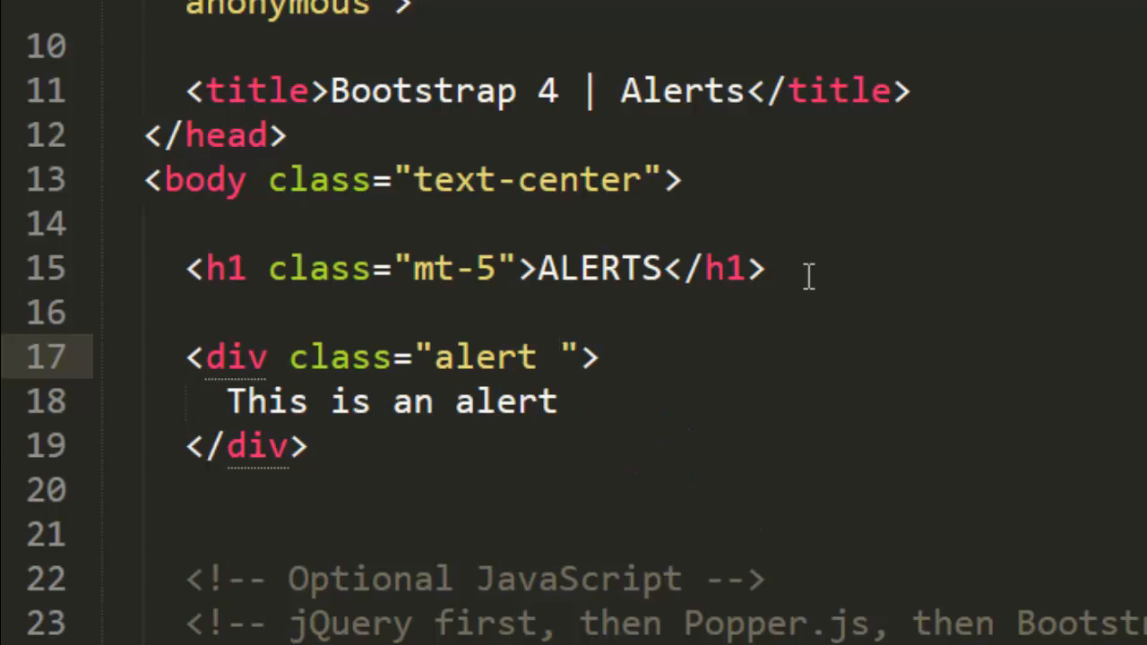
click(557, 357)
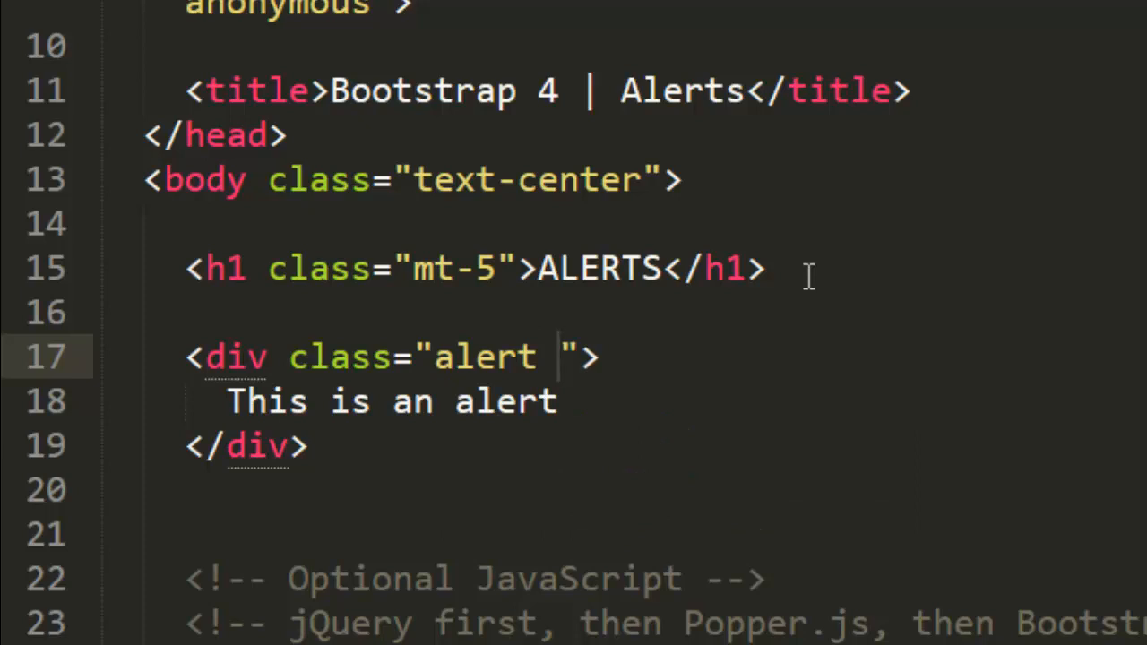
text(alert-prim)
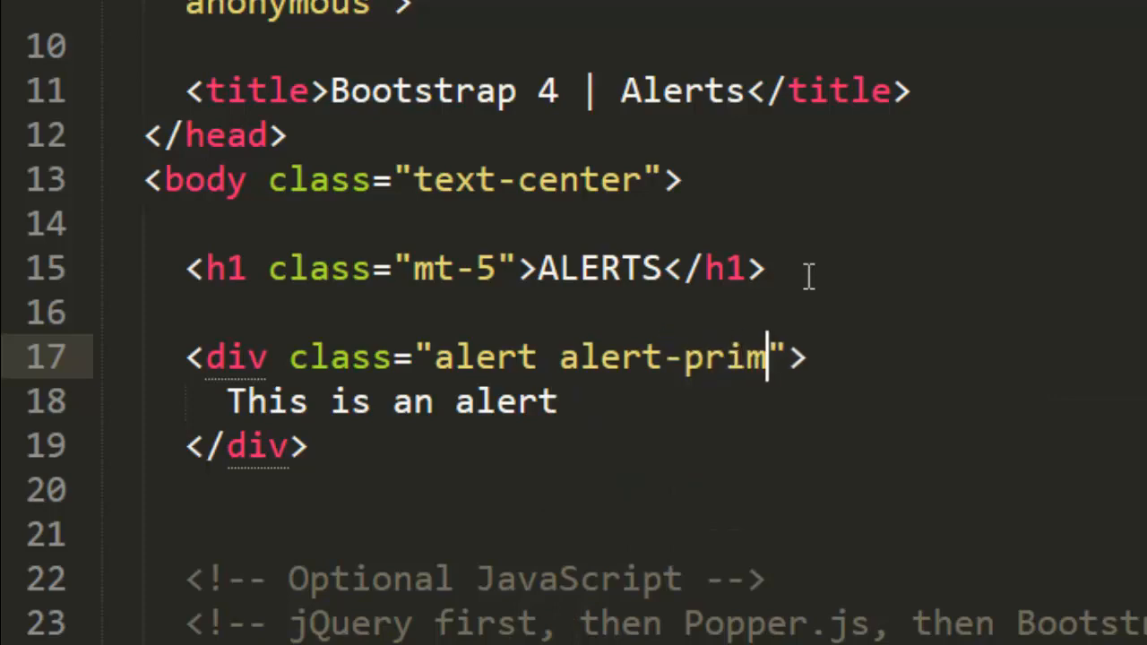
text(ary)
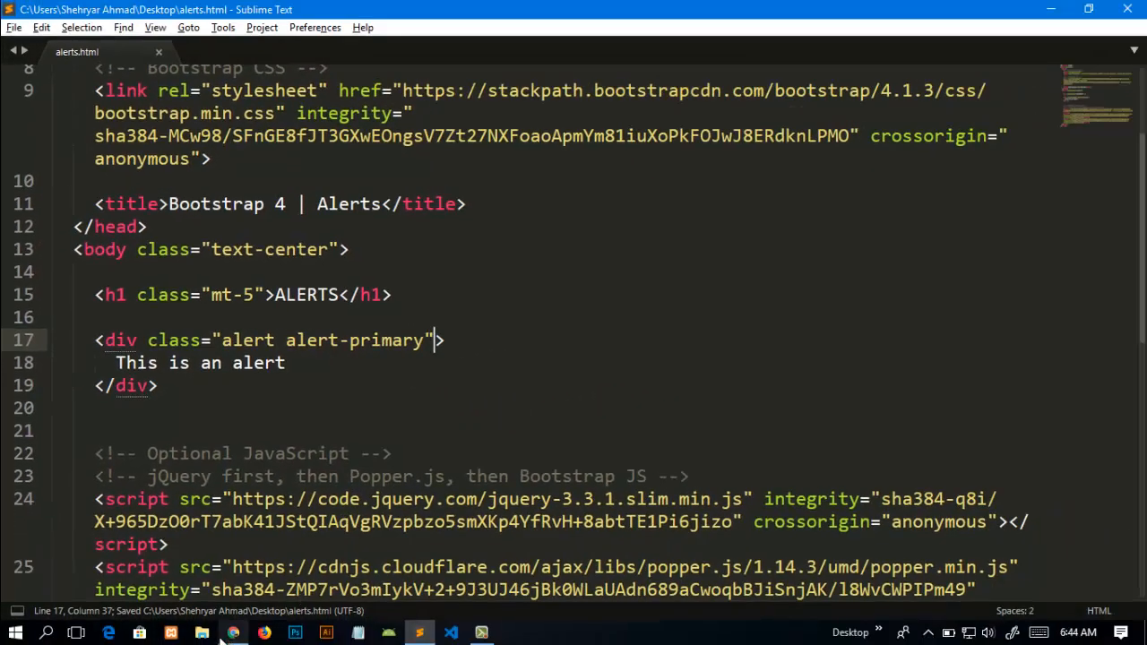
Step: Reload alerts.html in Chrome to show the blue primary alert, then return to the editor
click(233, 635)
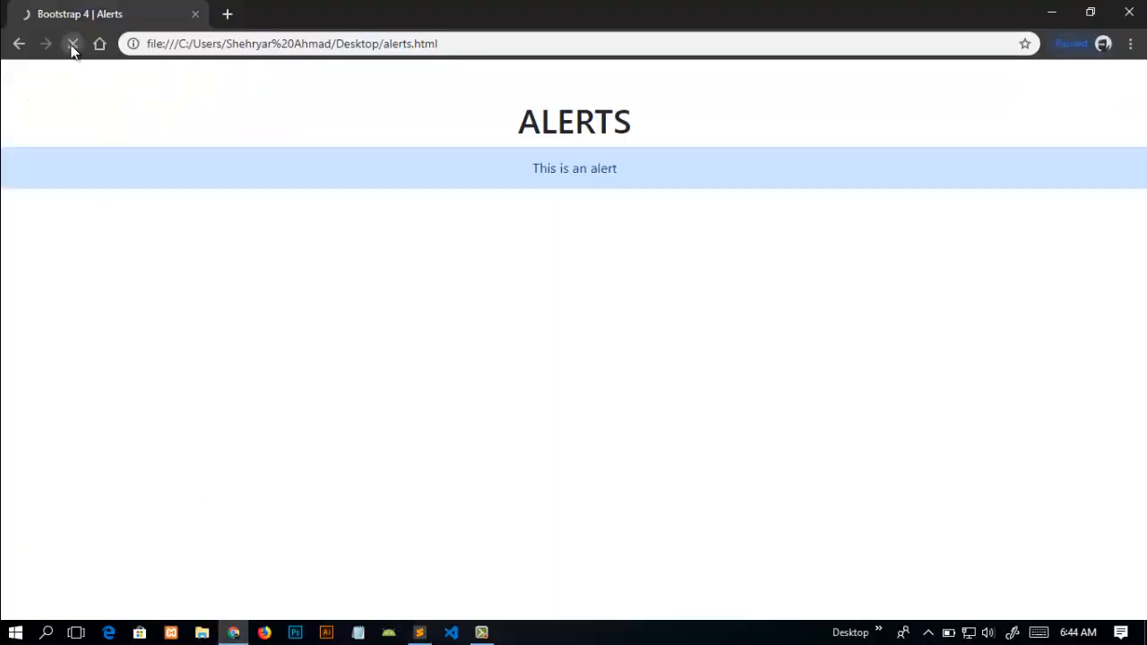
click(72, 43)
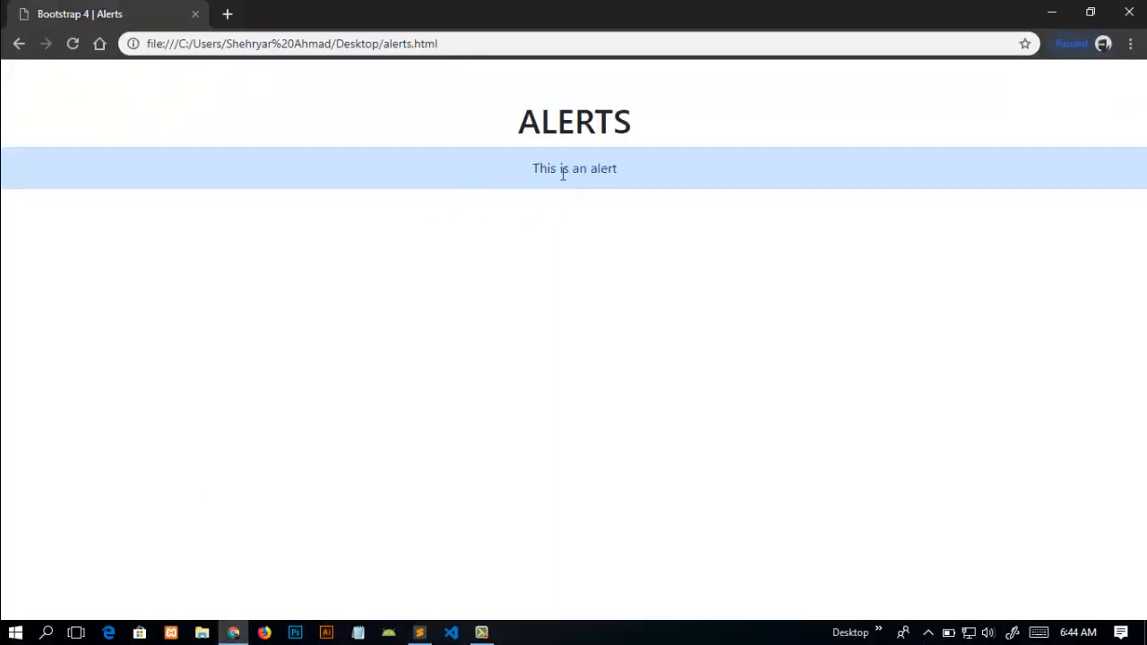
click(420, 633)
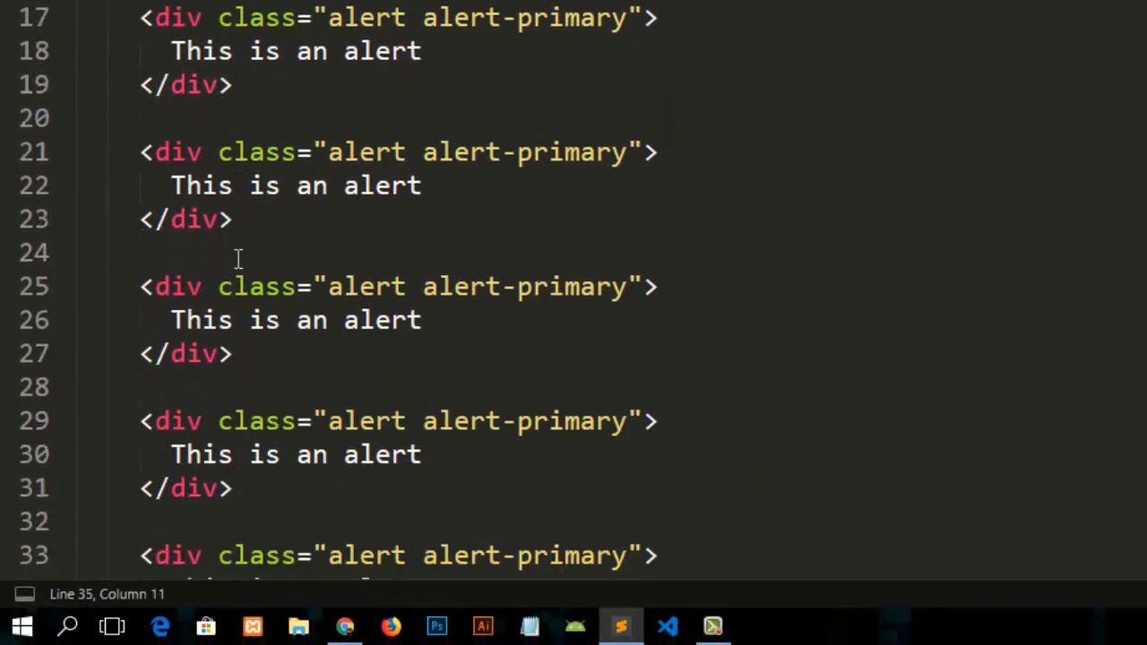
Step: Change the copied alerts' primary suffixes to info, danger, warning and success
scroll(down, 3)
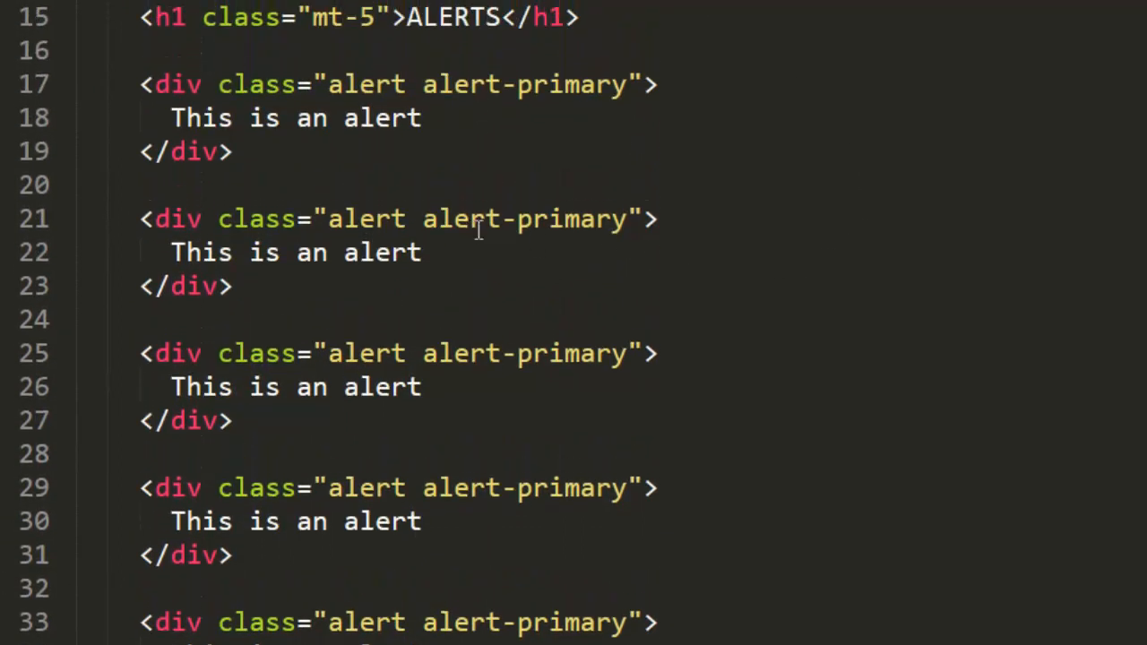
double_click(570, 218)
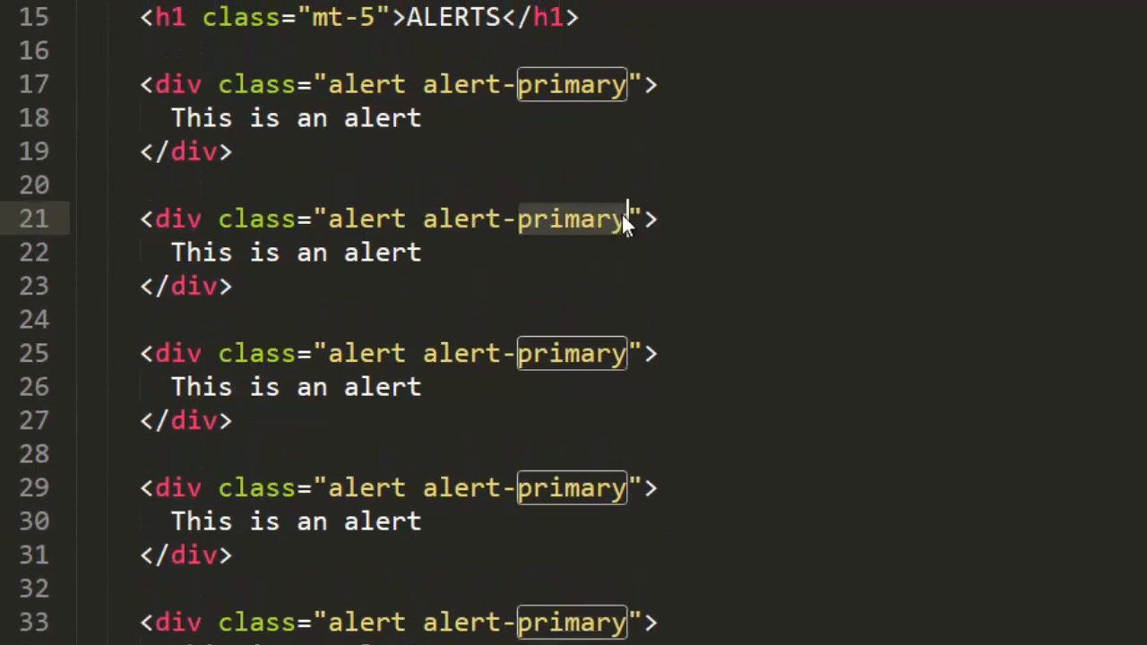
text(info)
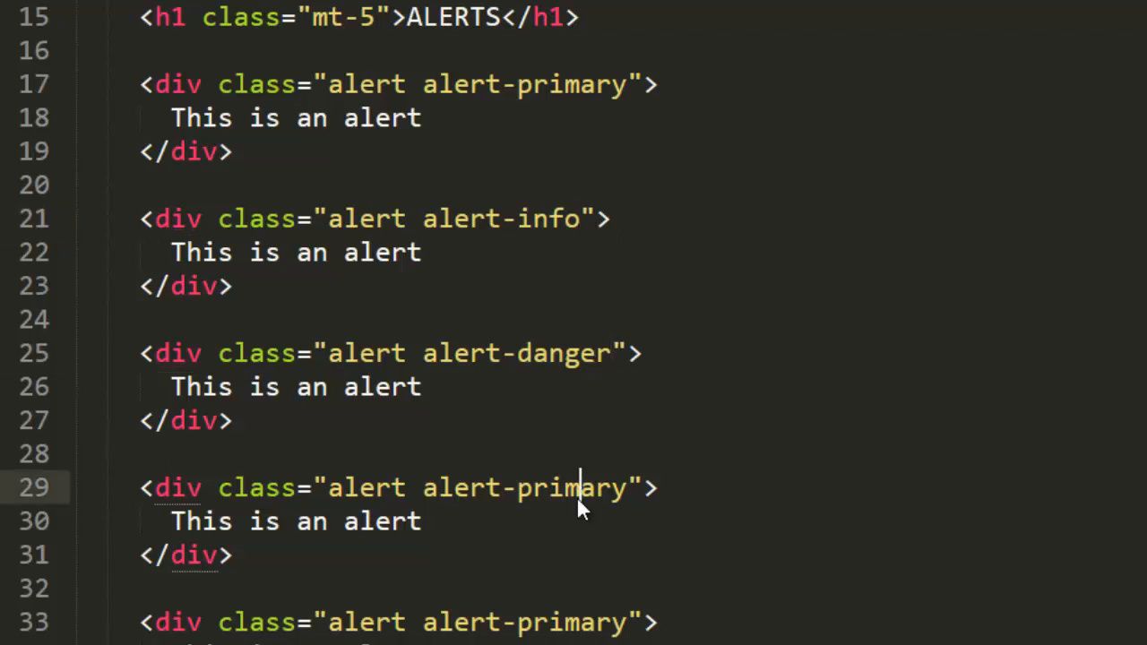
text(warnon)
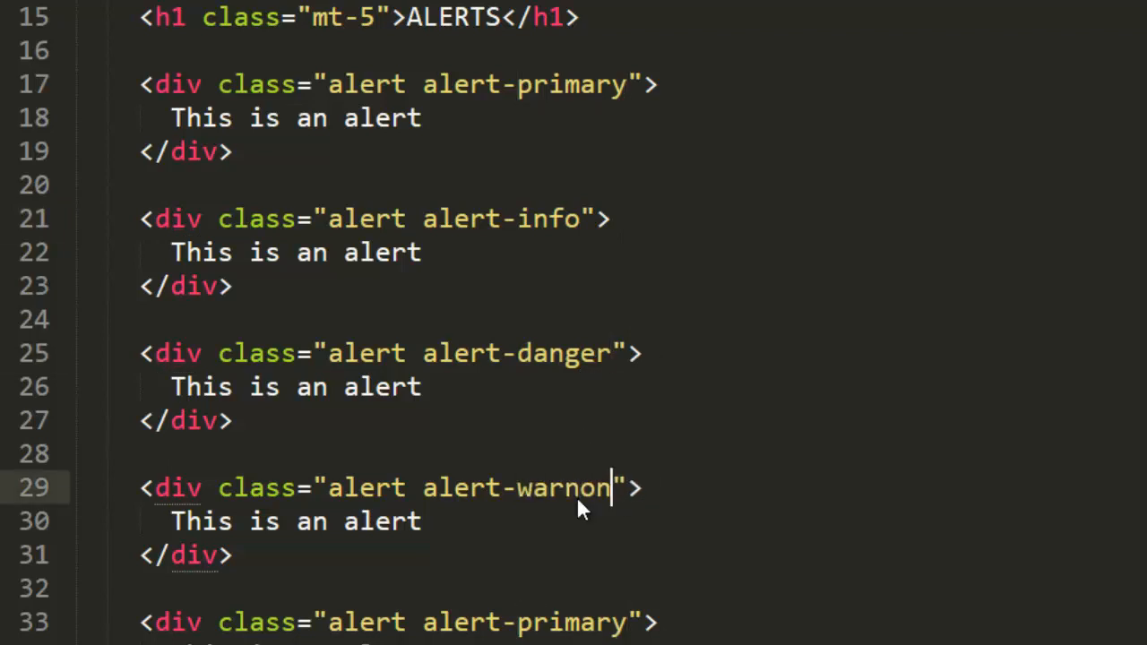
text(ing)
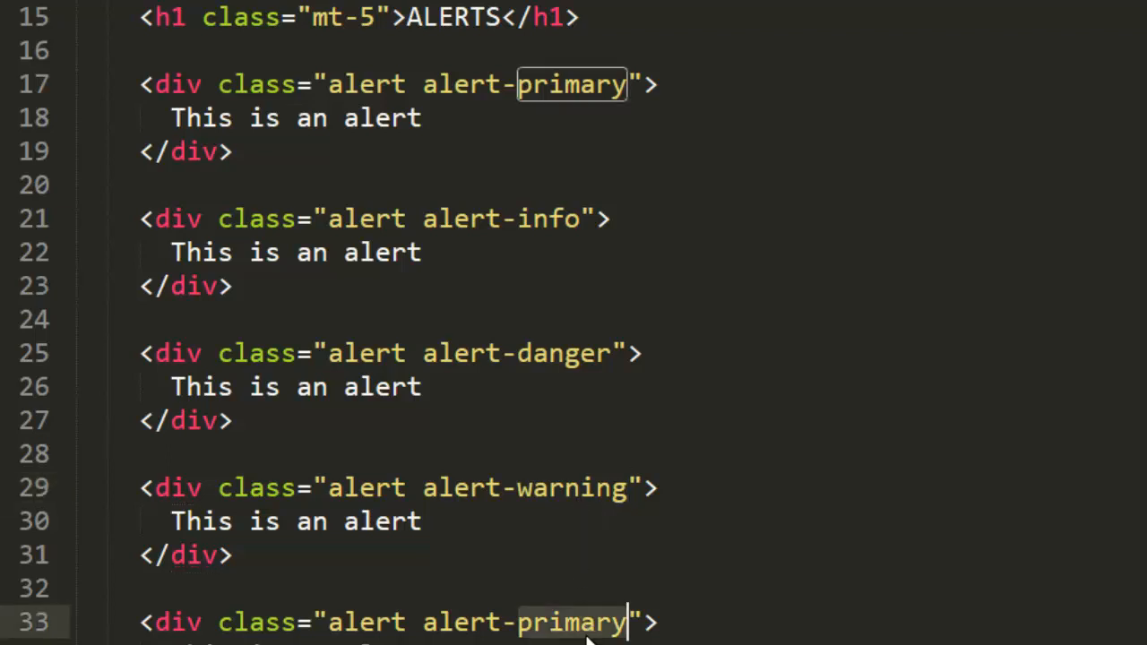
text(success)
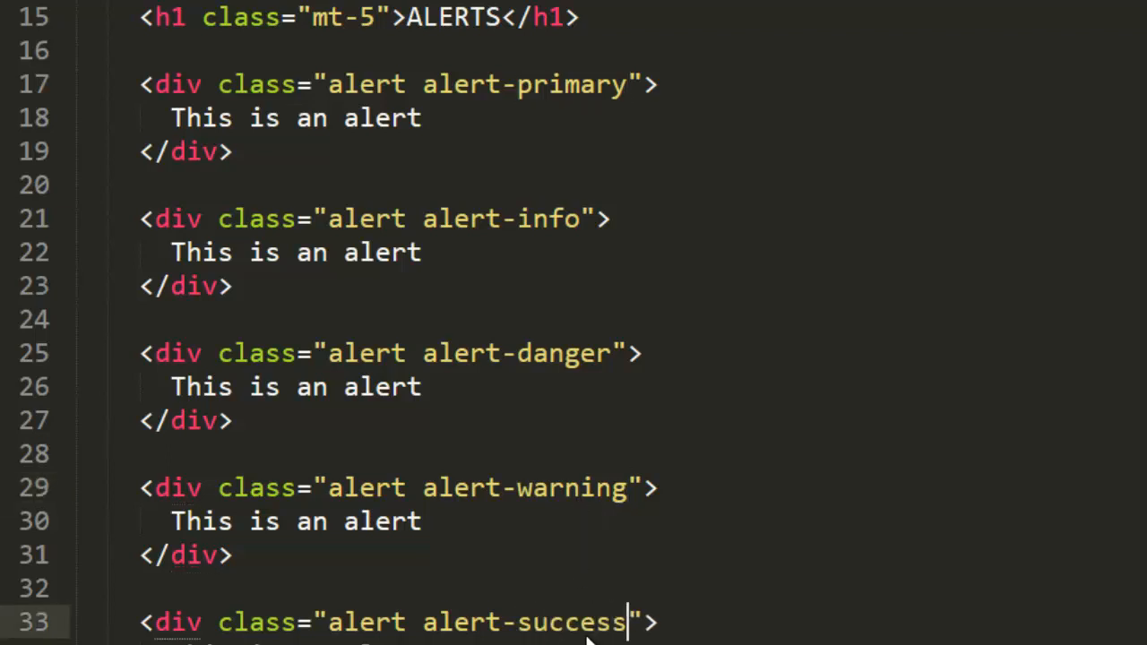
Step: Change the line 37 alert's class suffix from primary to light
scroll(down, 3)
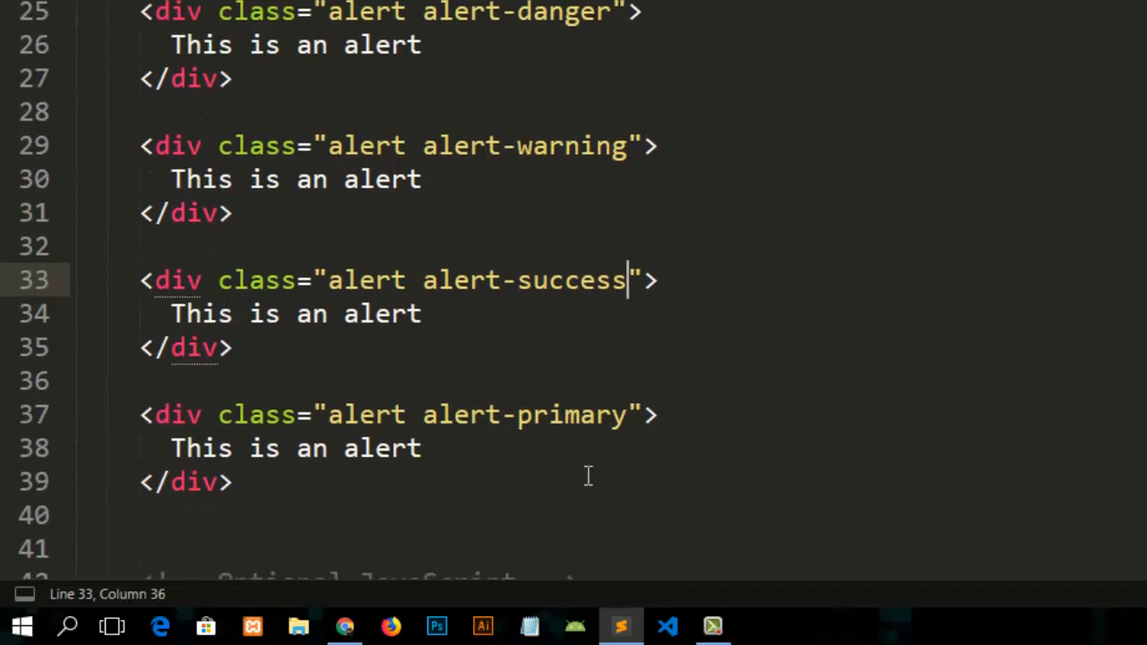
double_click(570, 414)
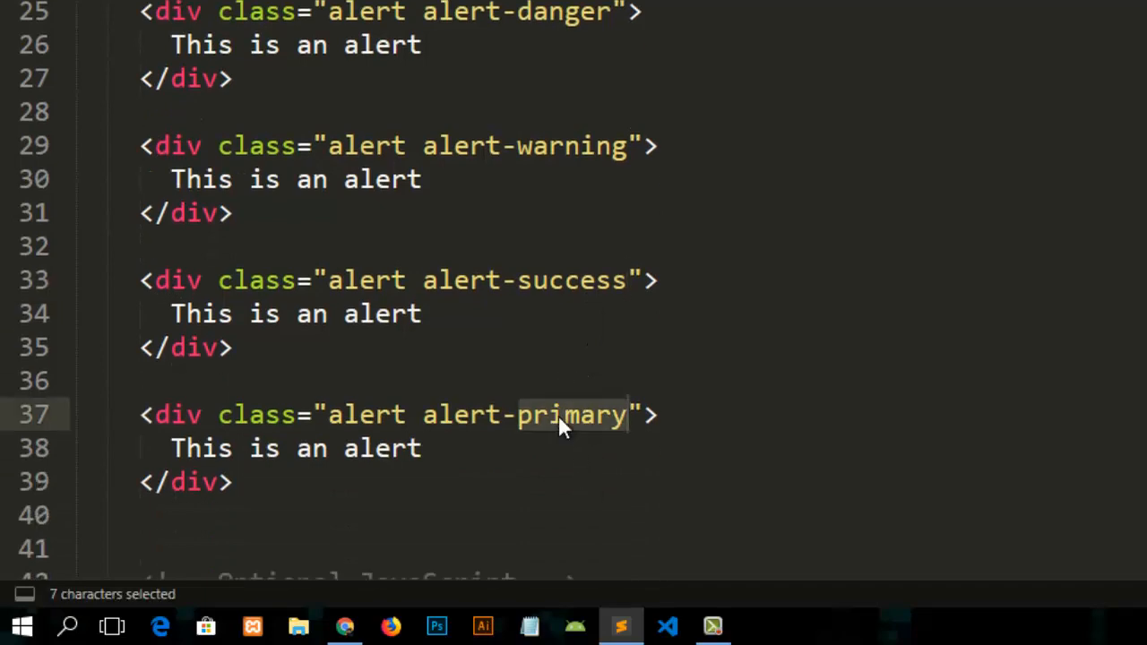
text(light)
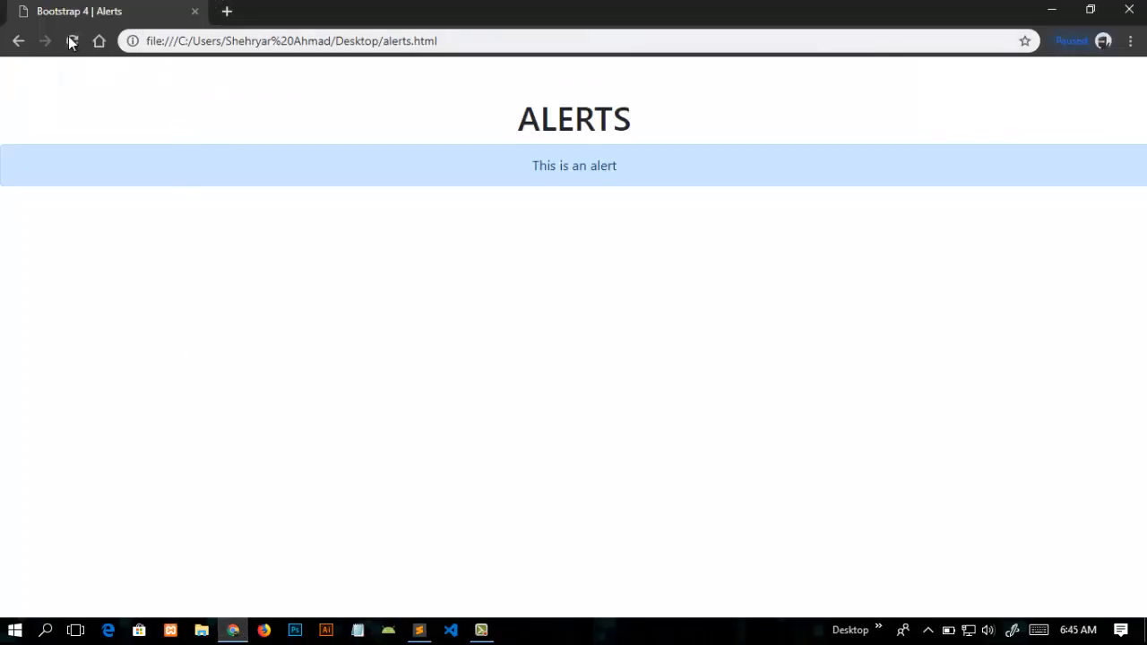
Step: Reload the page in Chrome so all seven coloured alerts are displayed
click(72, 41)
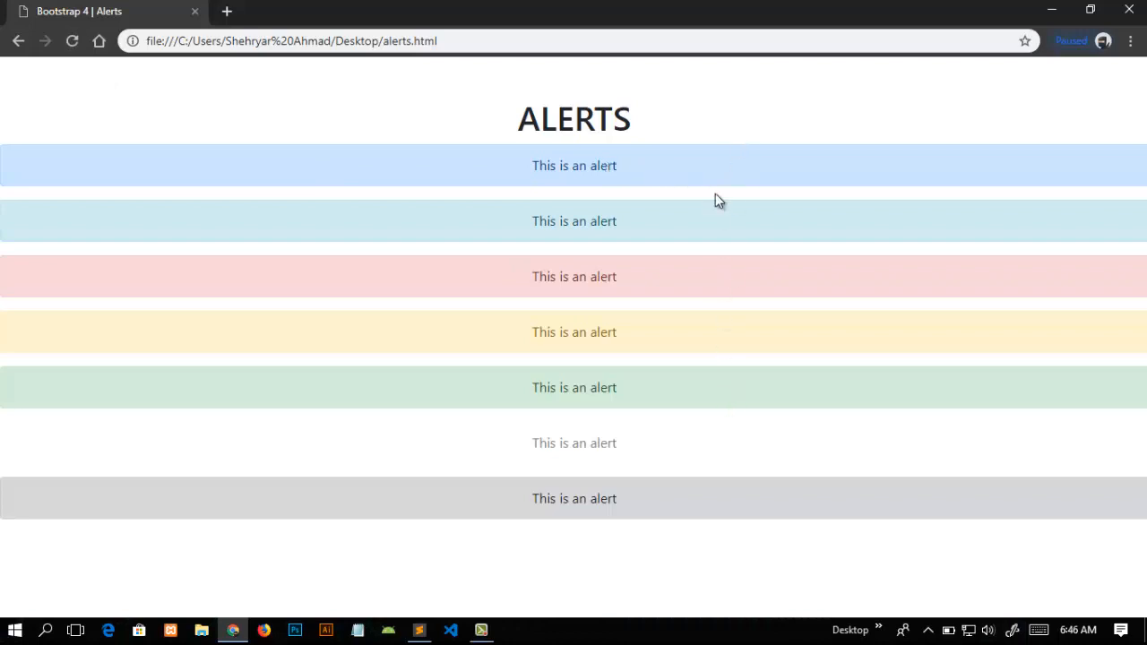
mouse_move(498, 566)
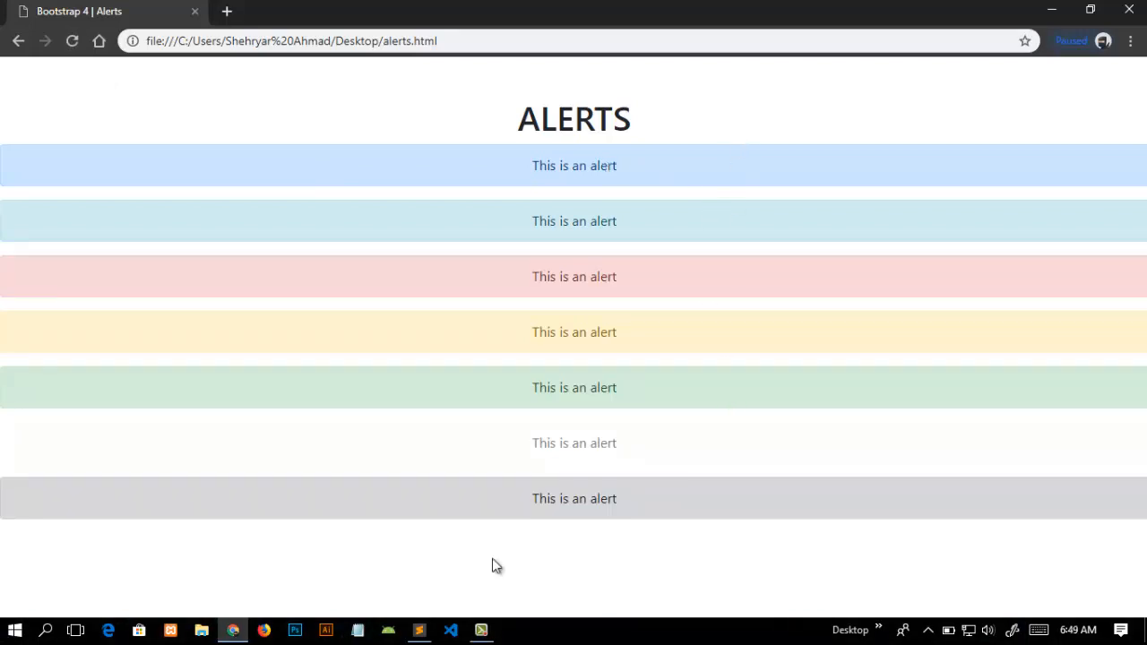
mouse_move(826, 448)
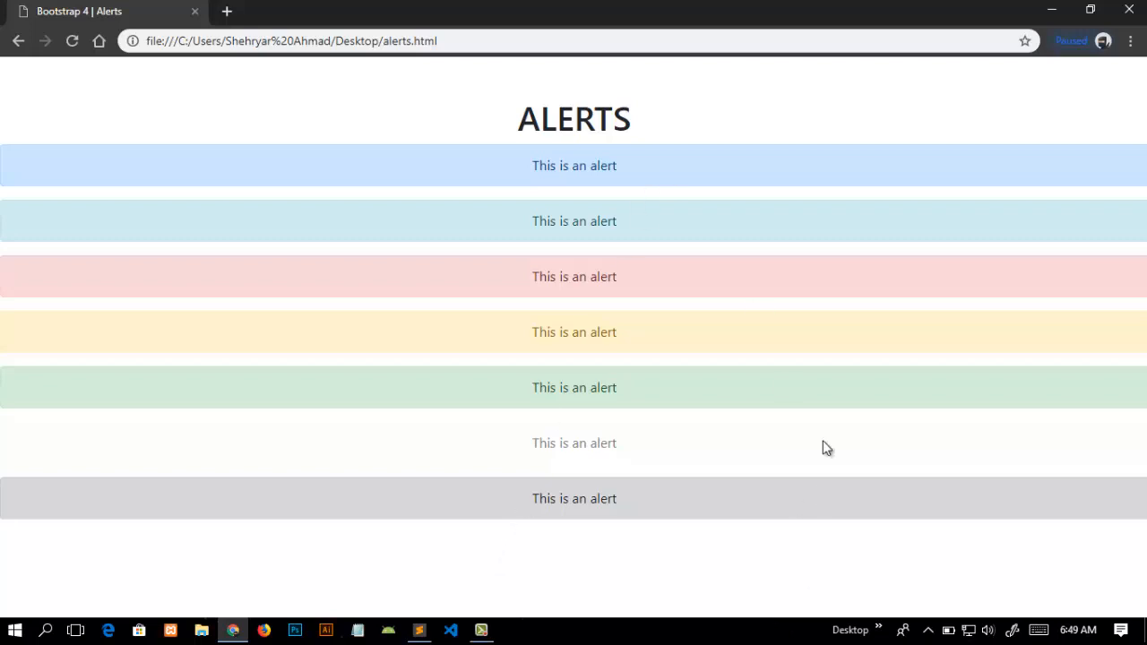
mouse_move(470, 534)
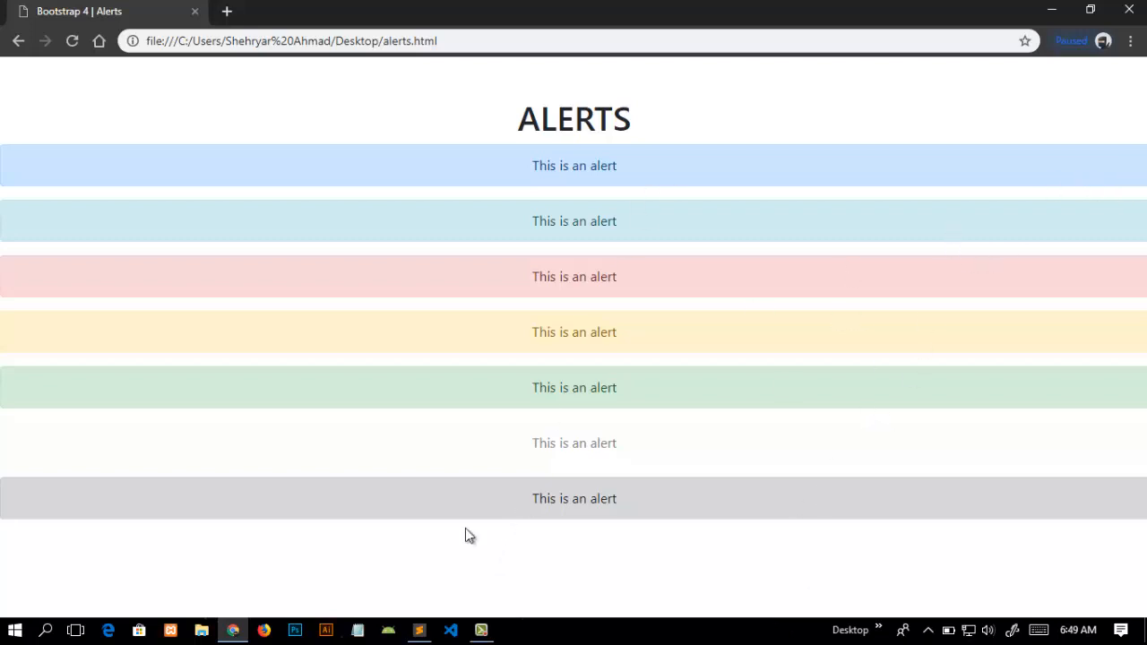
mouse_move(451, 548)
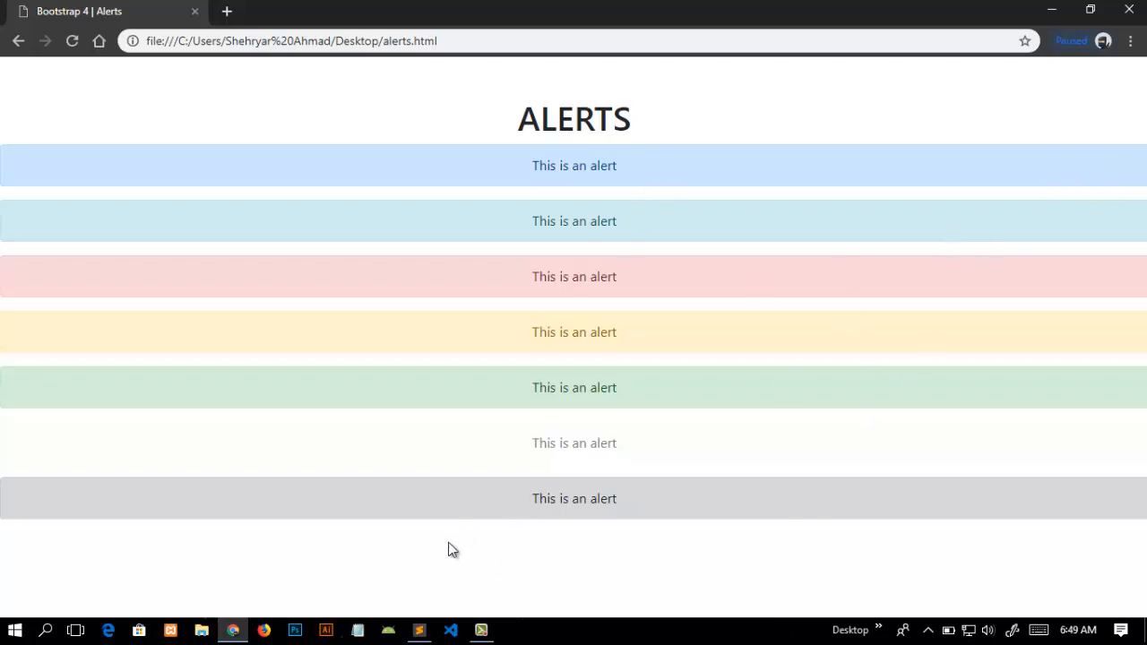
Step: Add a div after the dark alert with classes alert alert-warning alert-dismissible fade
click(419, 631)
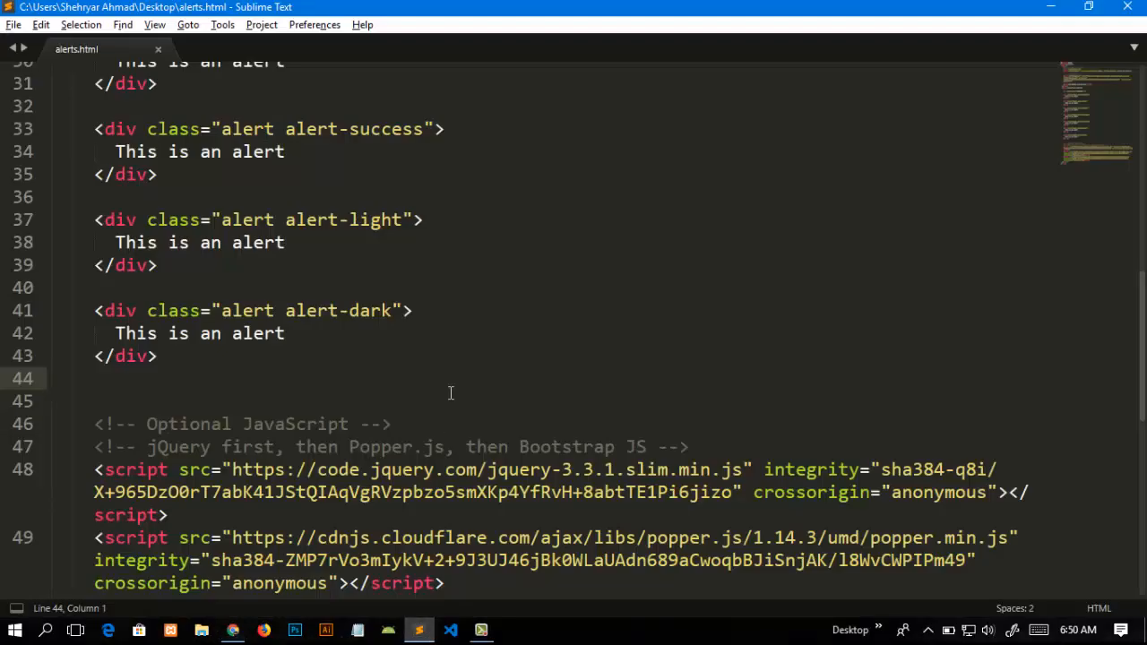
key(enter)
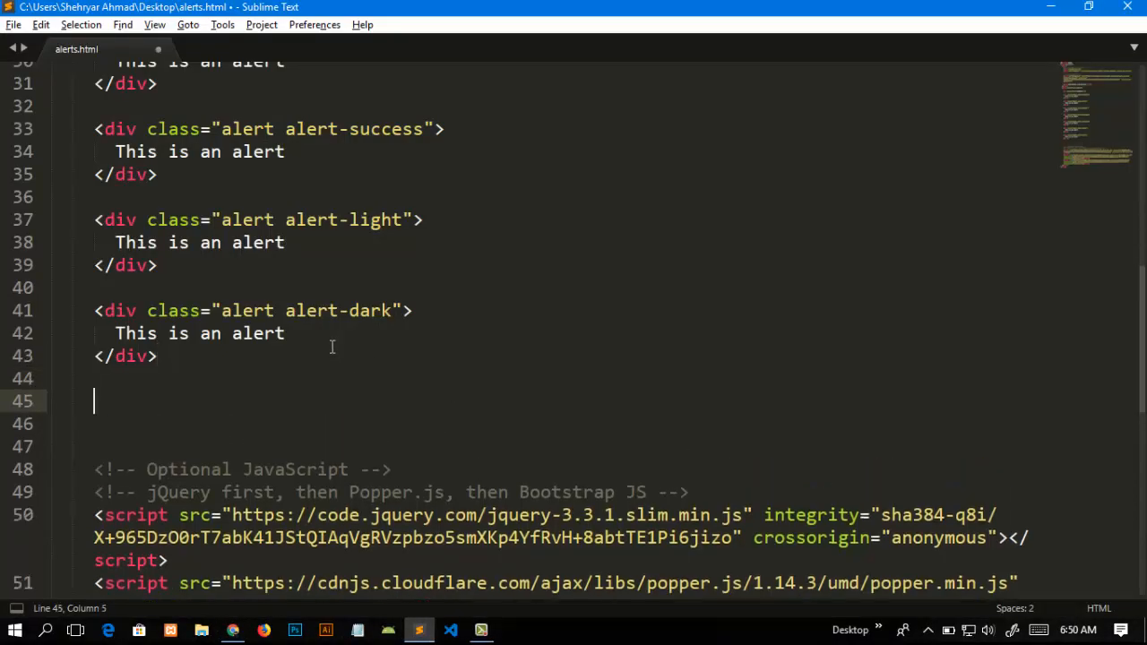
text(<div></div>)
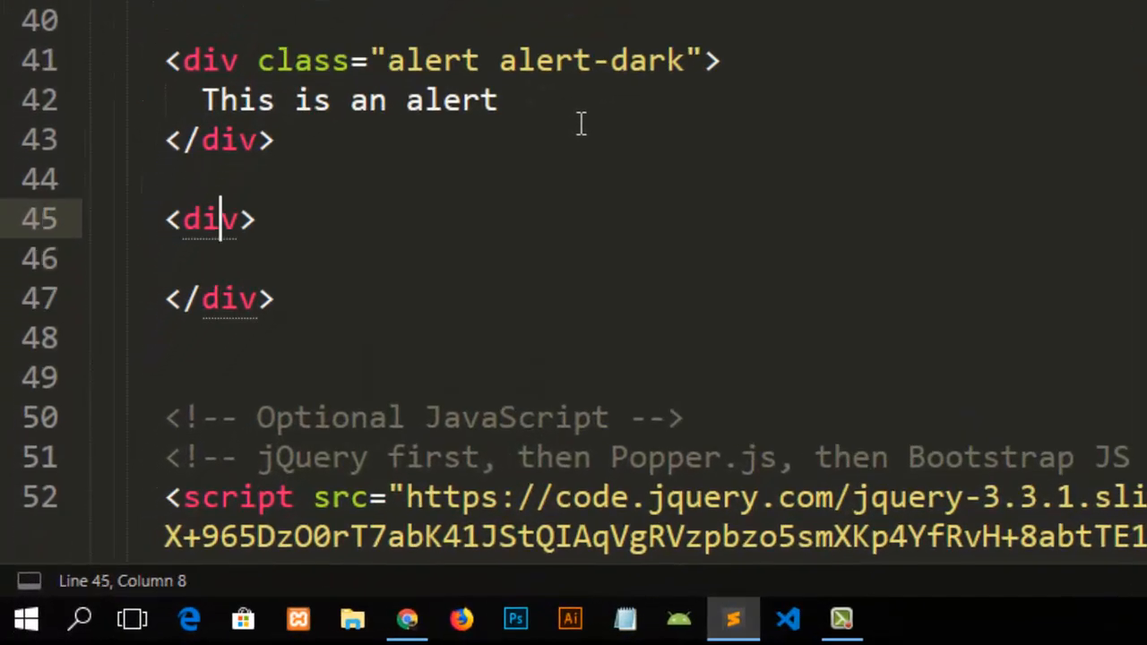
text(class="s)
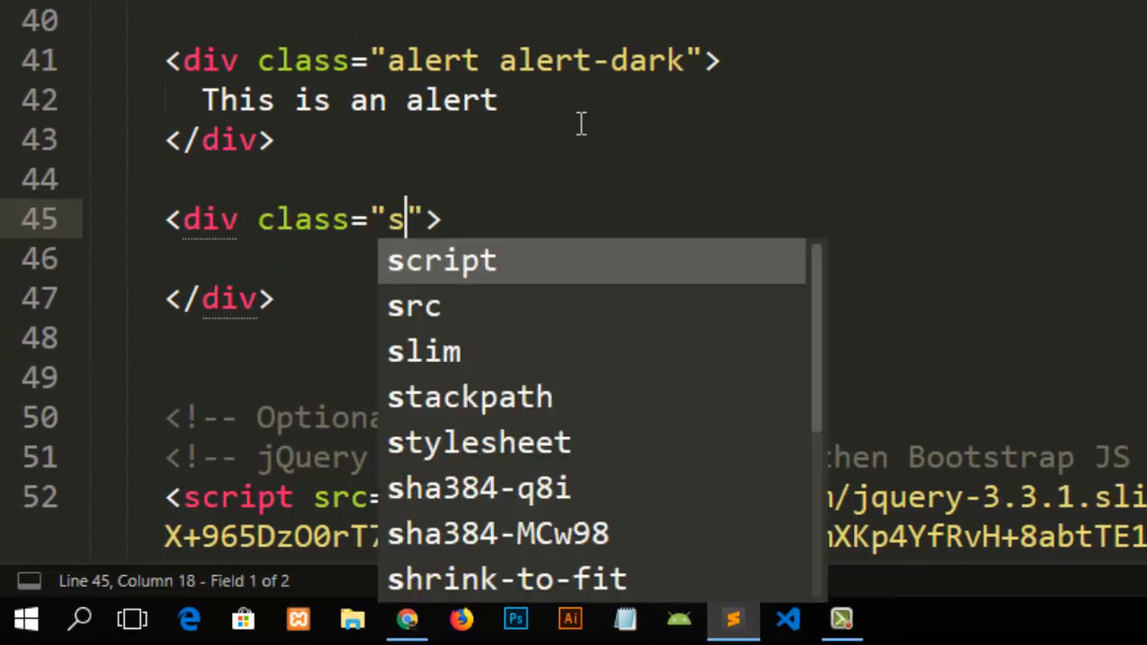
text(alert)
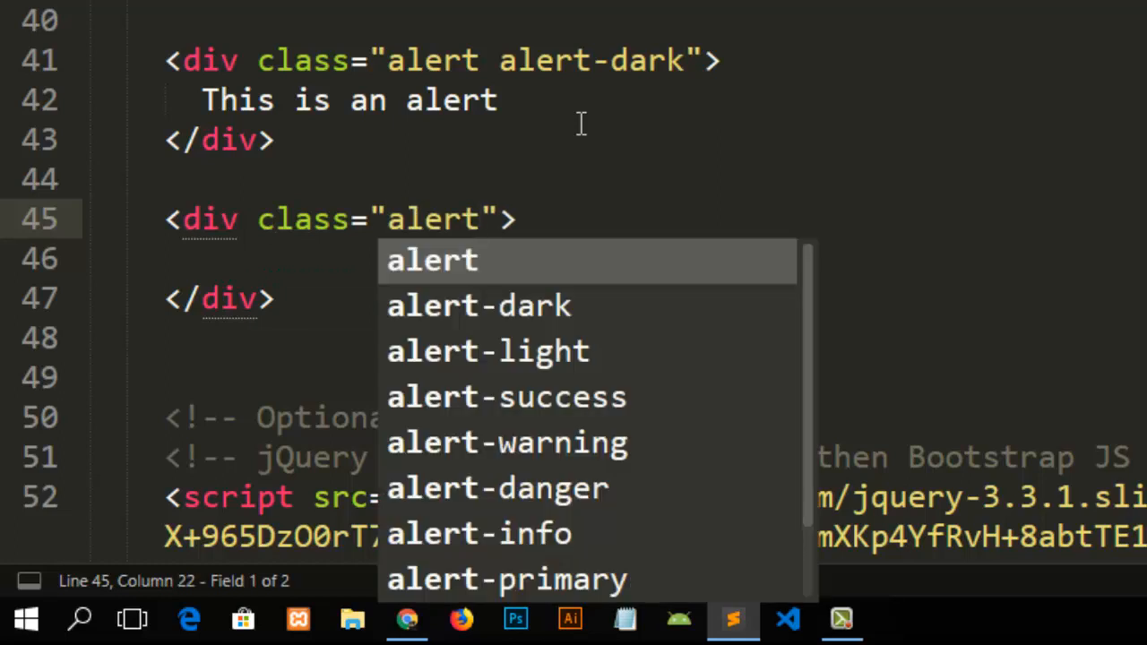
text(alert-wa)
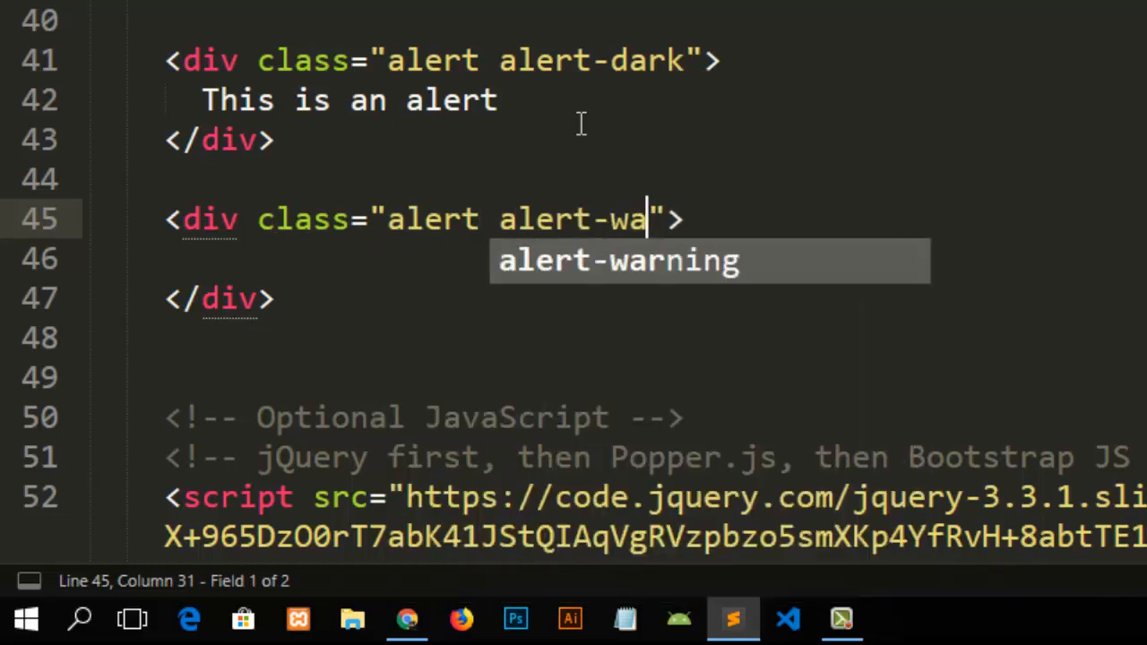
key(Tab)
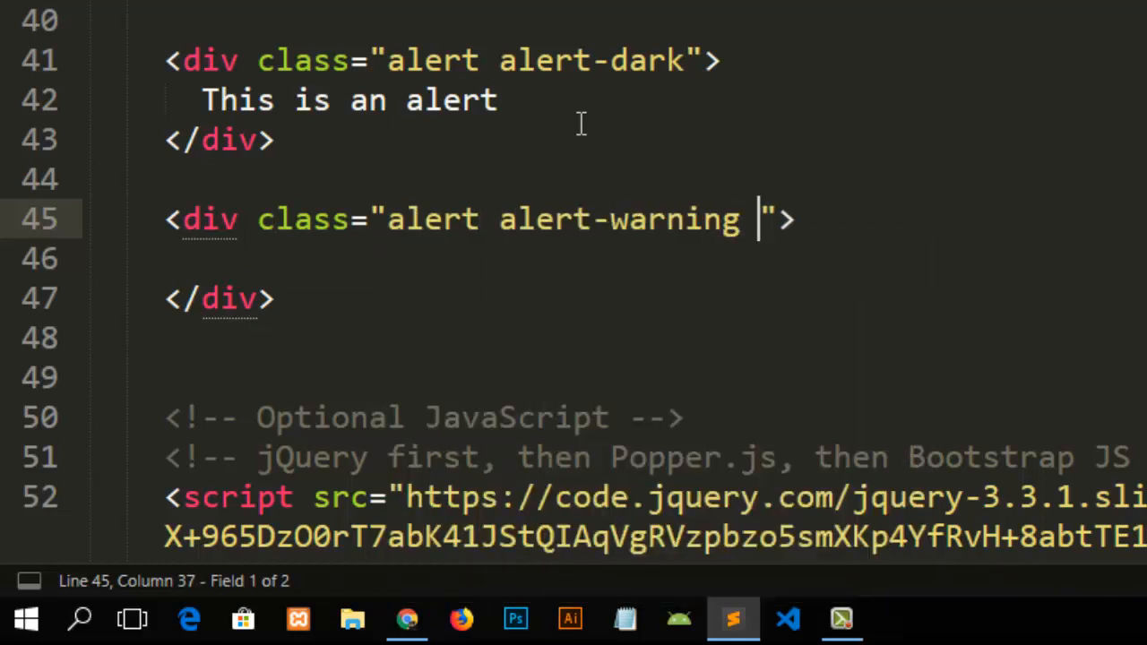
text(alert-dismiss)
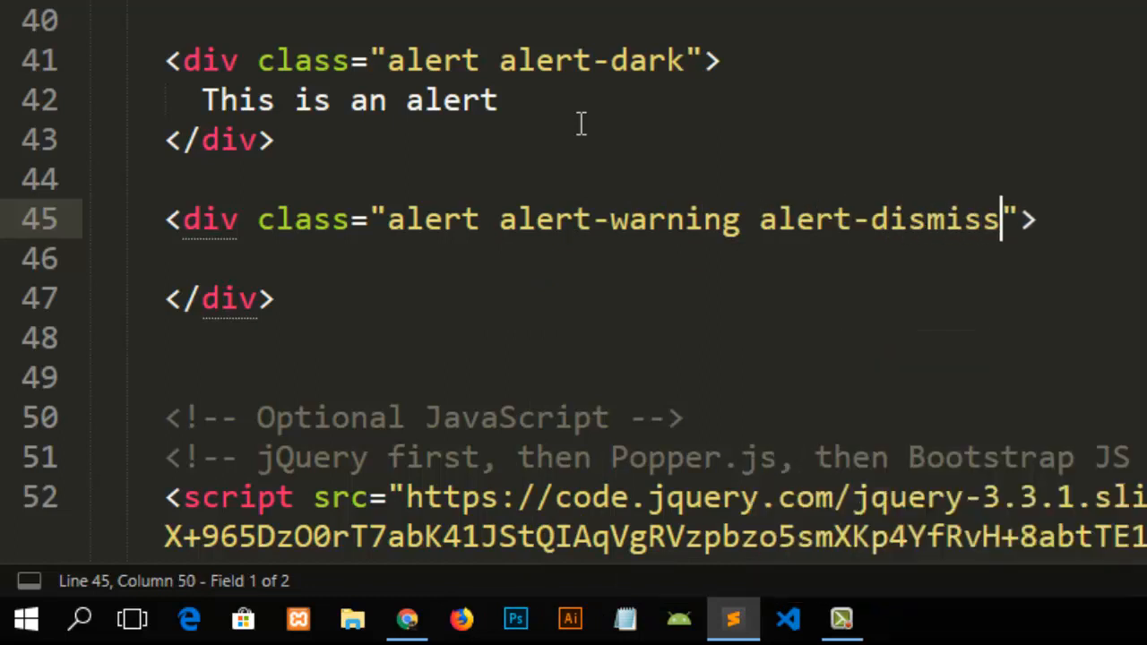
text(ible)
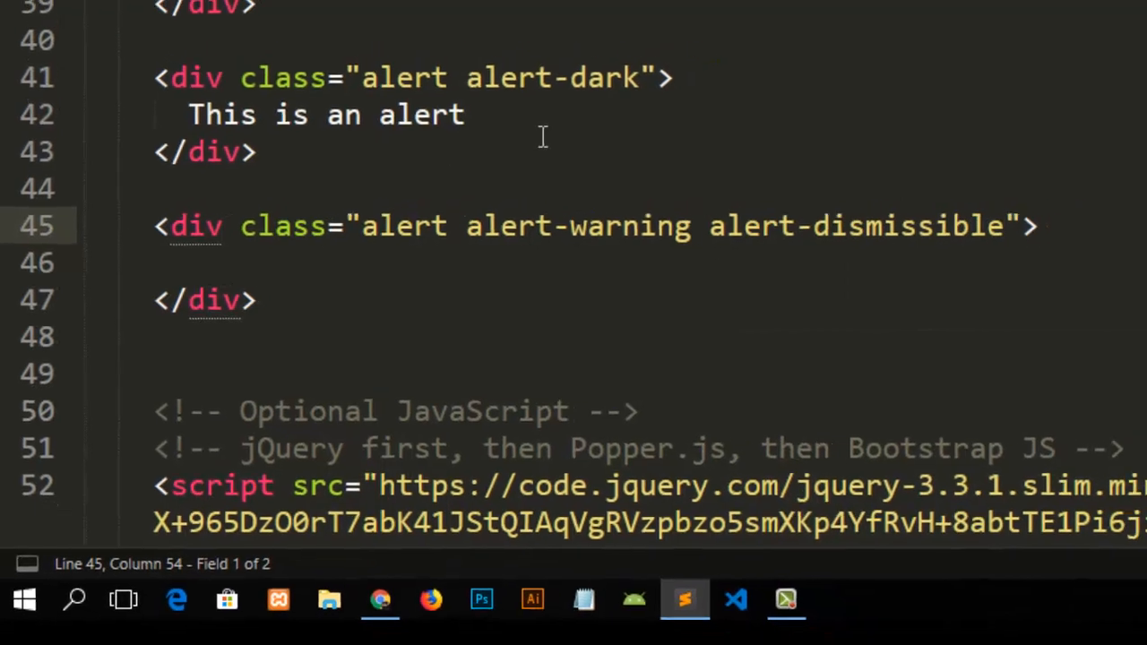
text(fade)
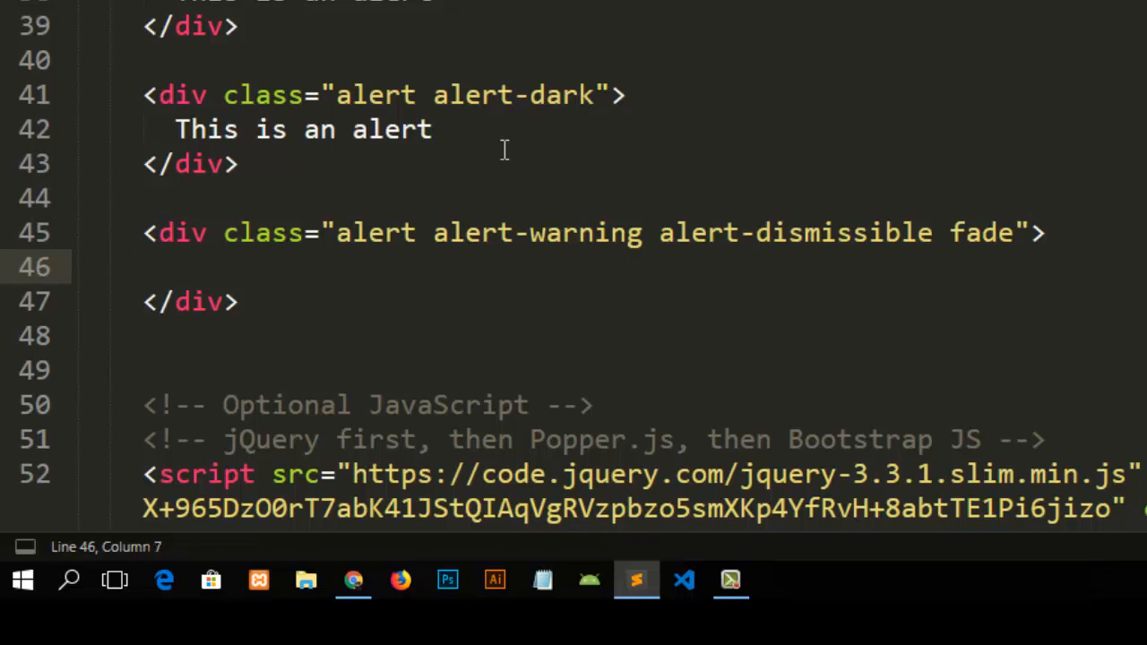
Step: Write "This is a removable alert" inside the new warning div
text(This is a)
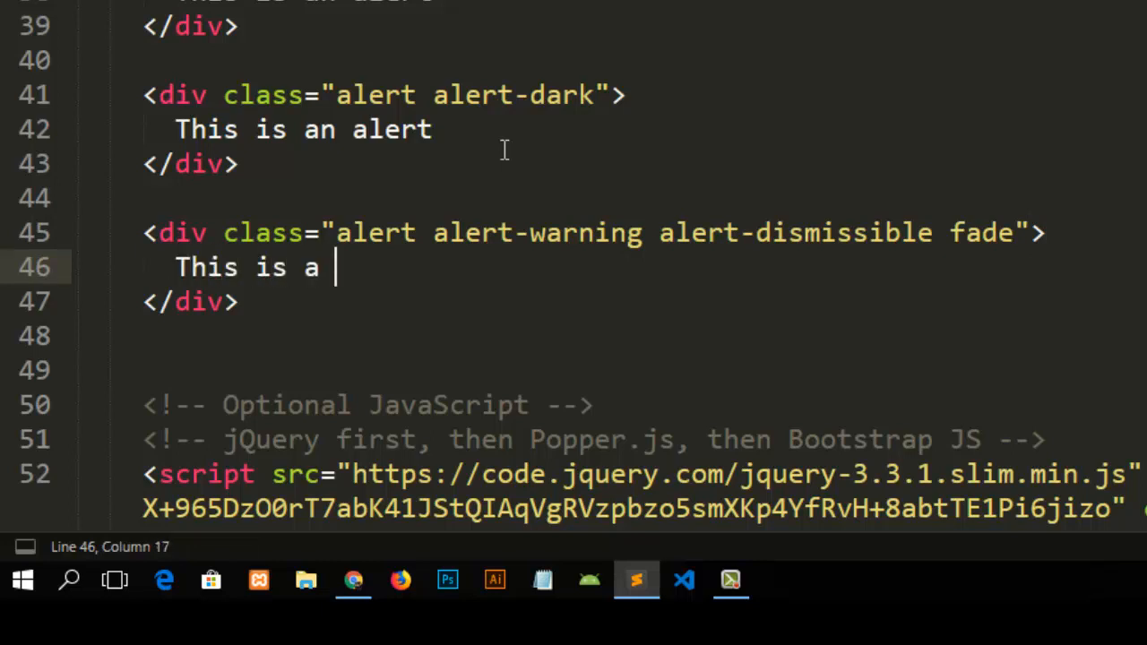
text(remov)
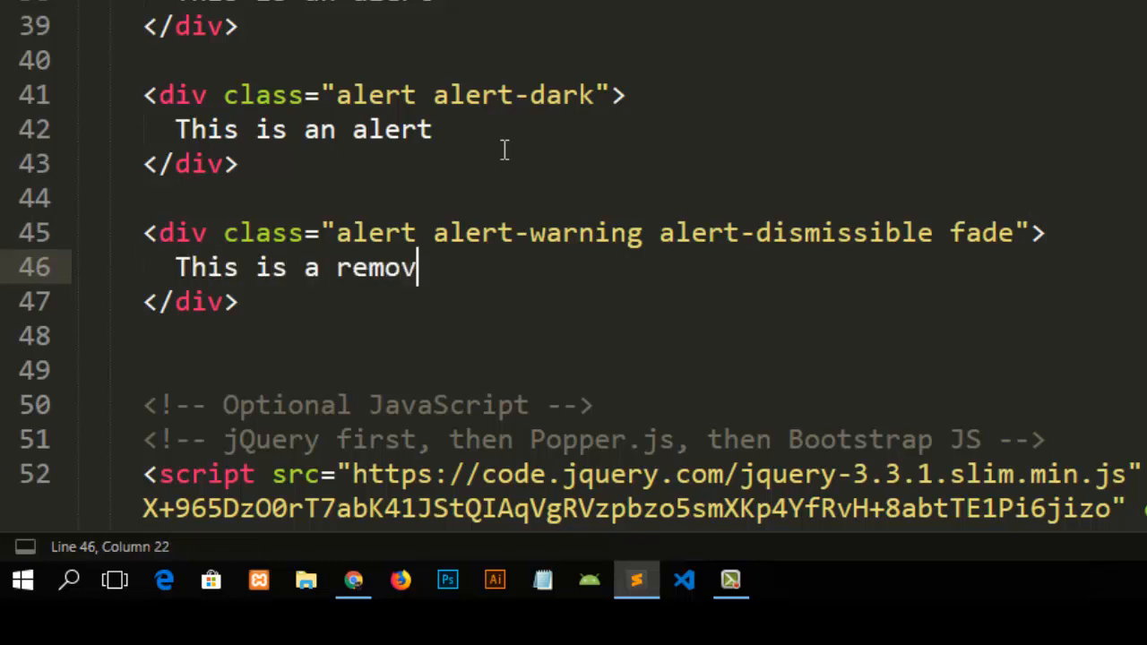
text(able a)
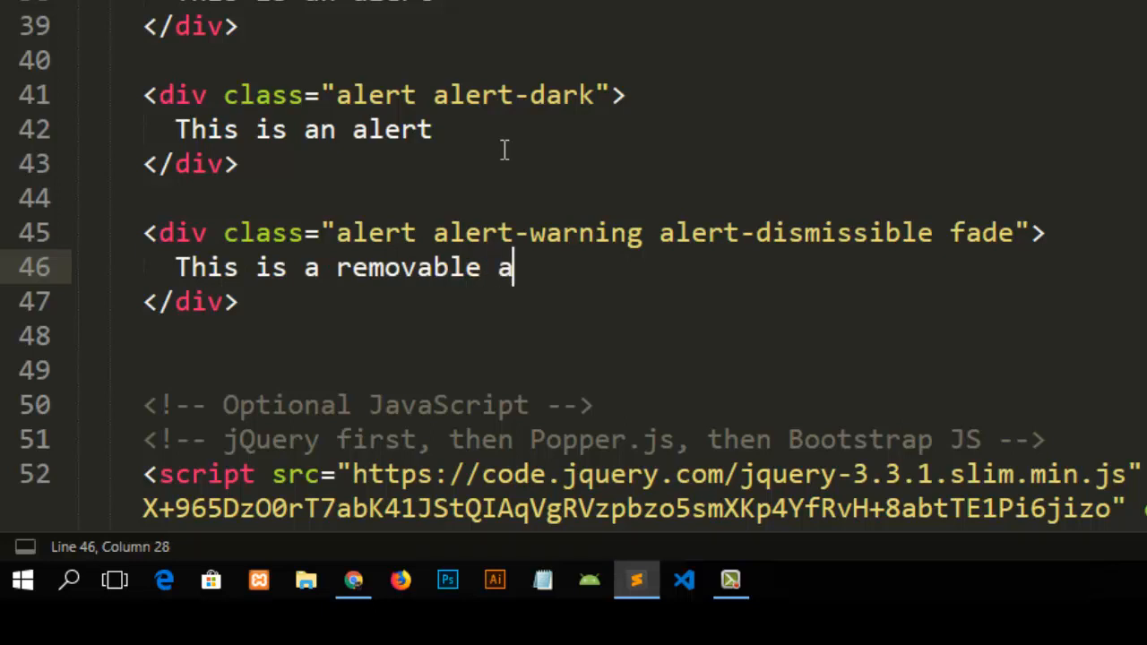
text(lert)
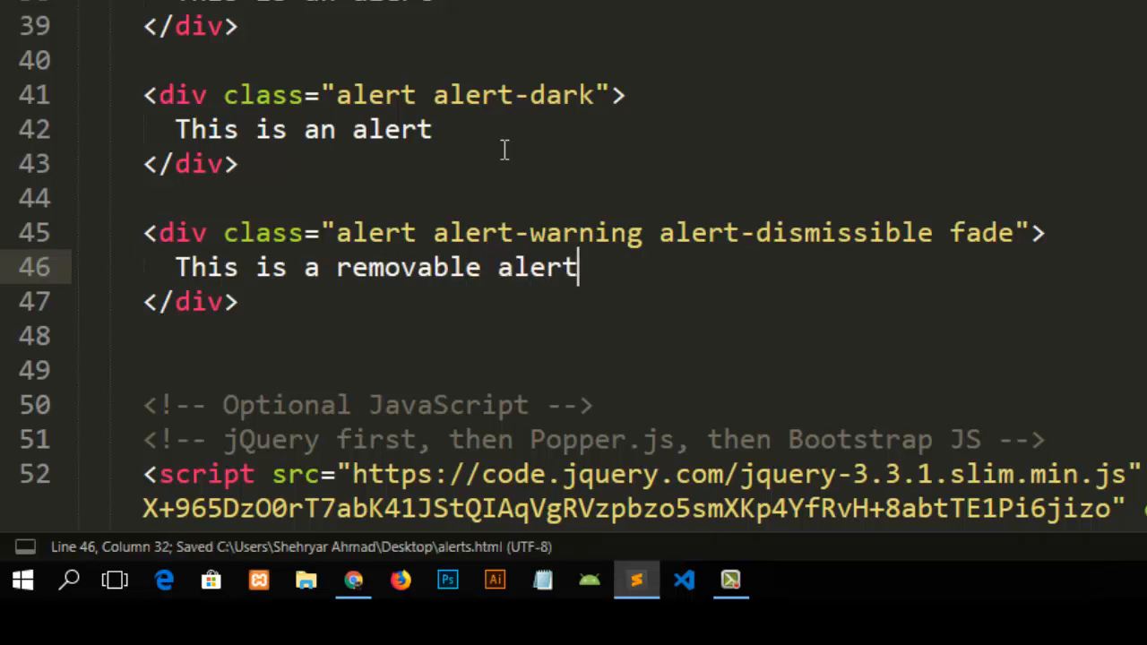
Step: Switch to Chrome to view the page with the new pale yellow removable alert
click(353, 581)
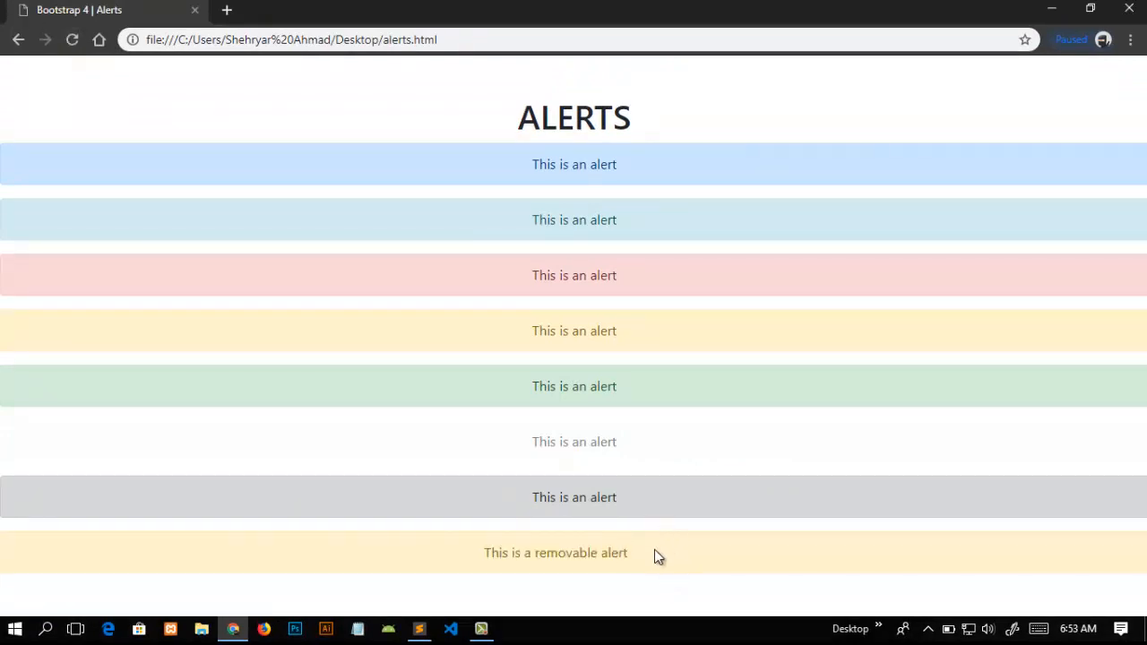
mouse_move(663, 553)
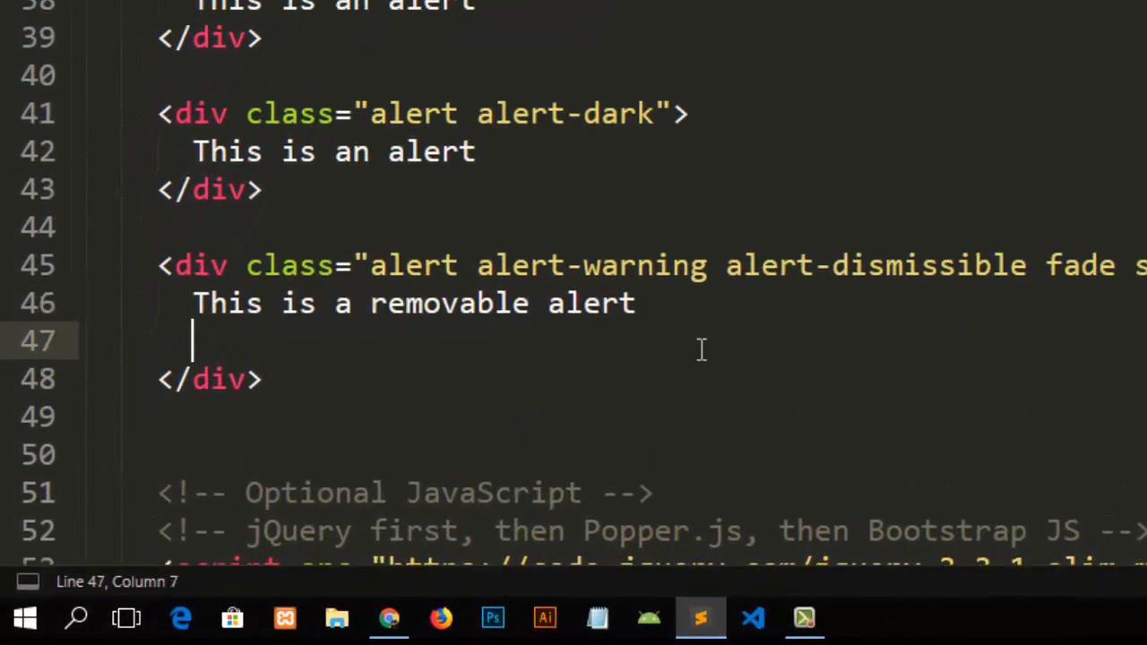
Step: Add a button with class="close" and data-dismiss="alert" inside the removable alert
text(button c>)
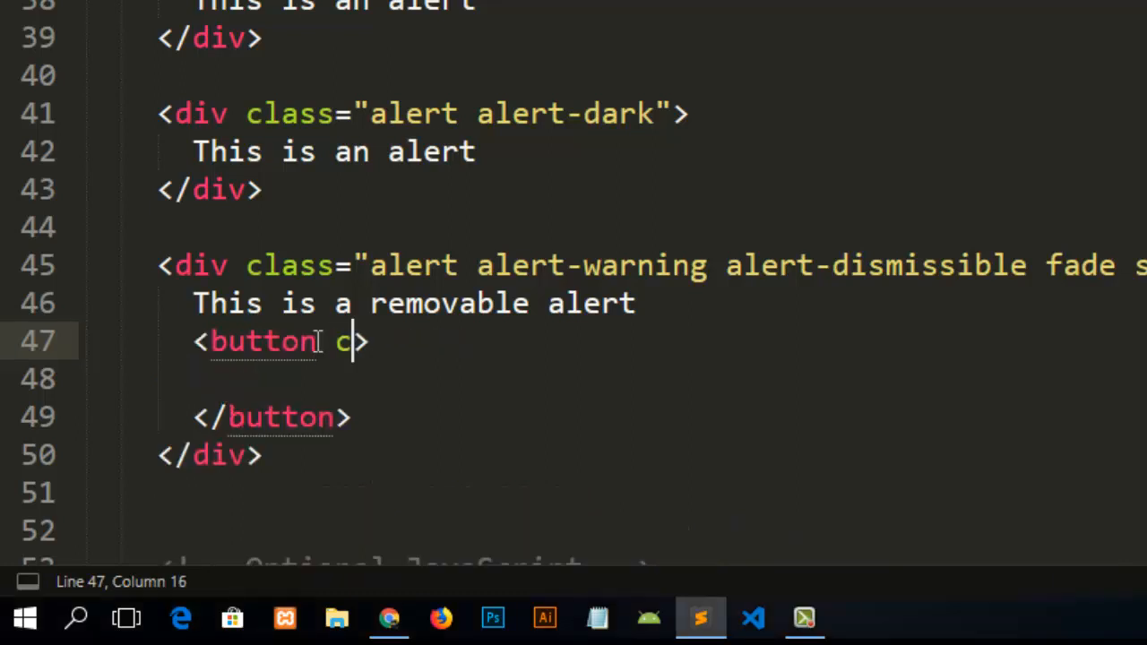
text(lass="close")
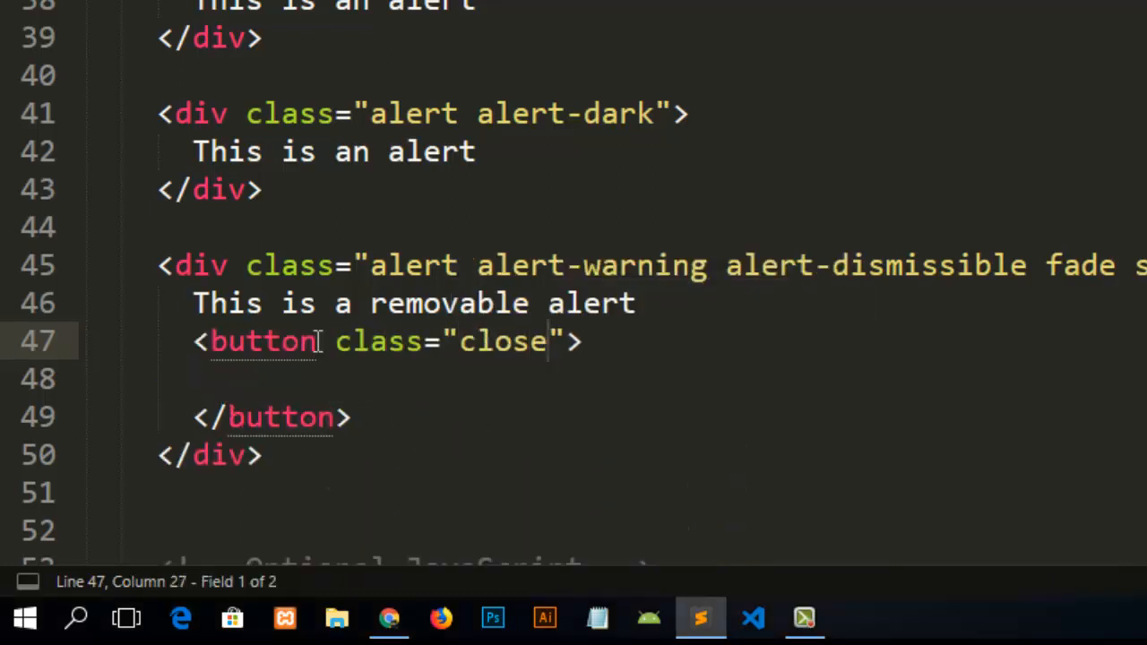
text(d)
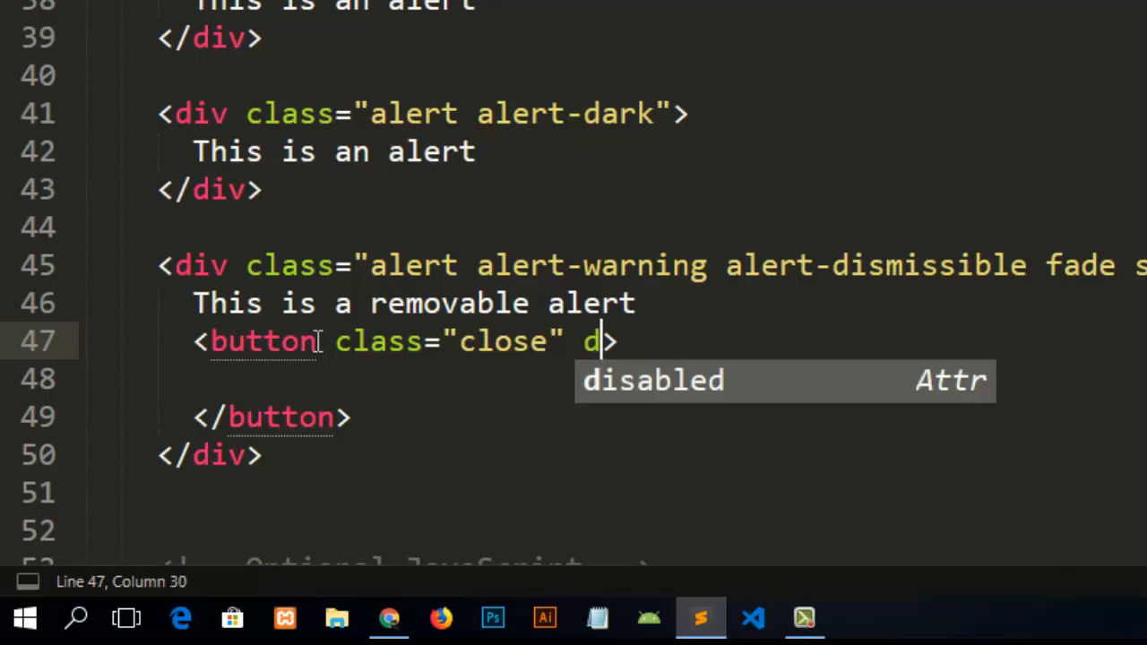
text(ata-dismiss="a)
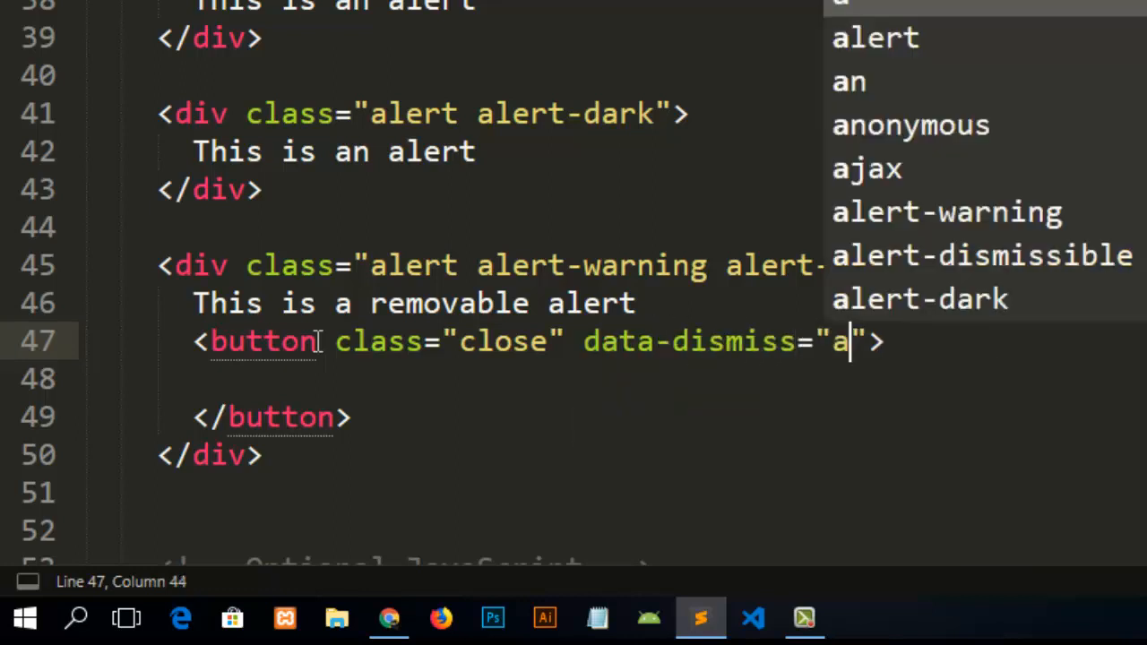
text(lert)
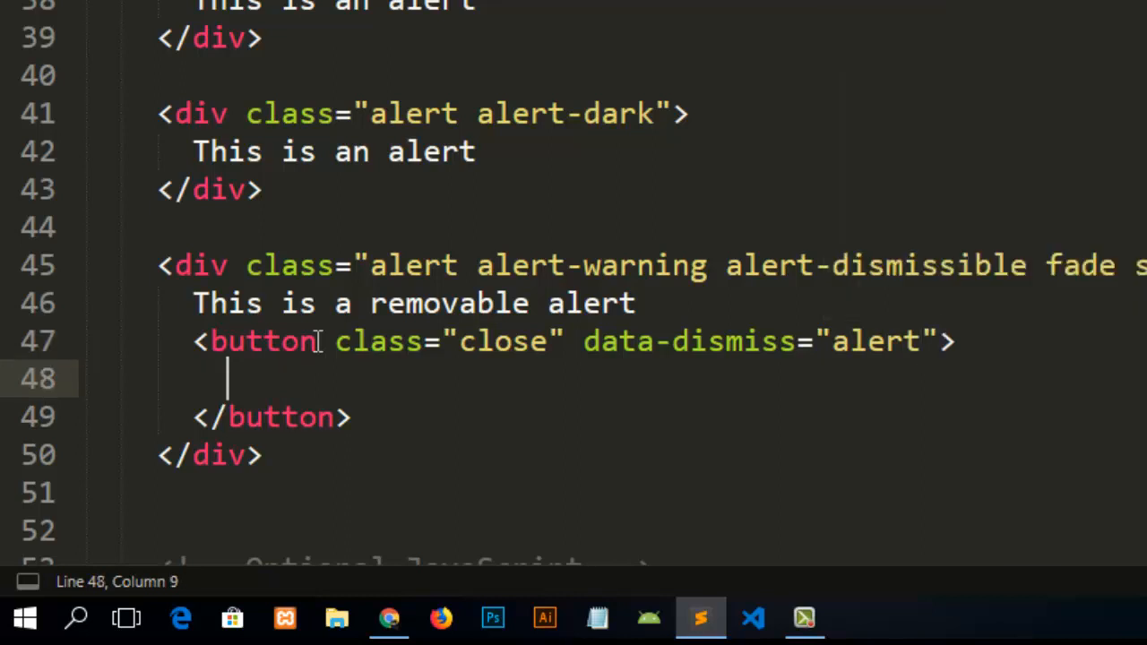
Step: Put a span containing &times; inside the close button
text(span></span>)
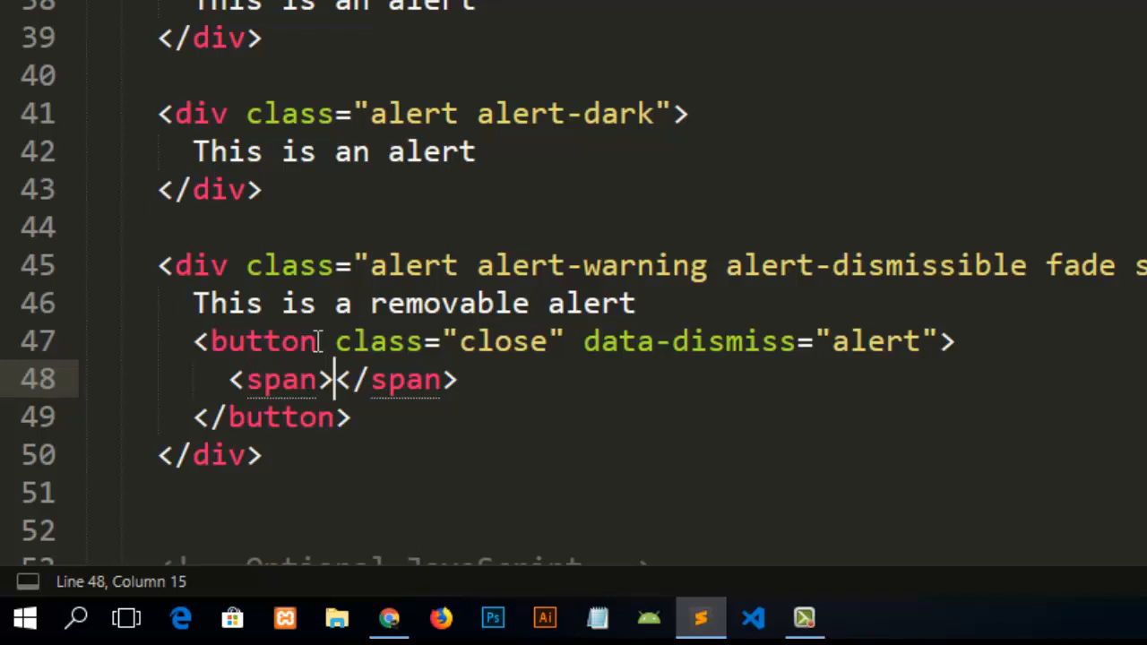
text(&ti)
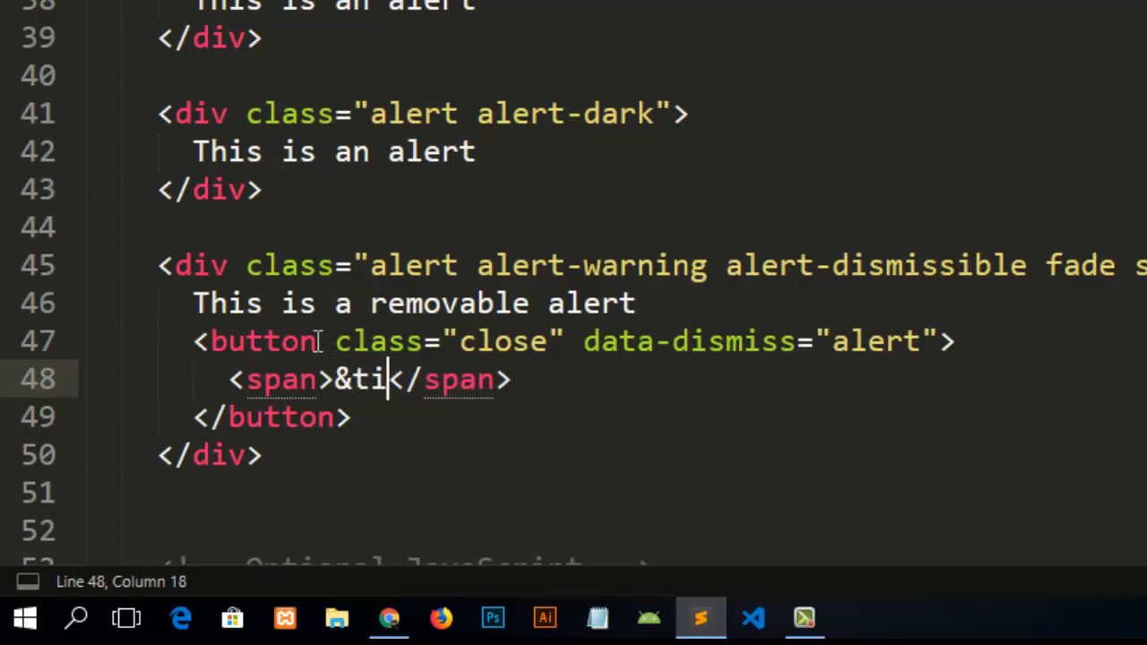
text(me)
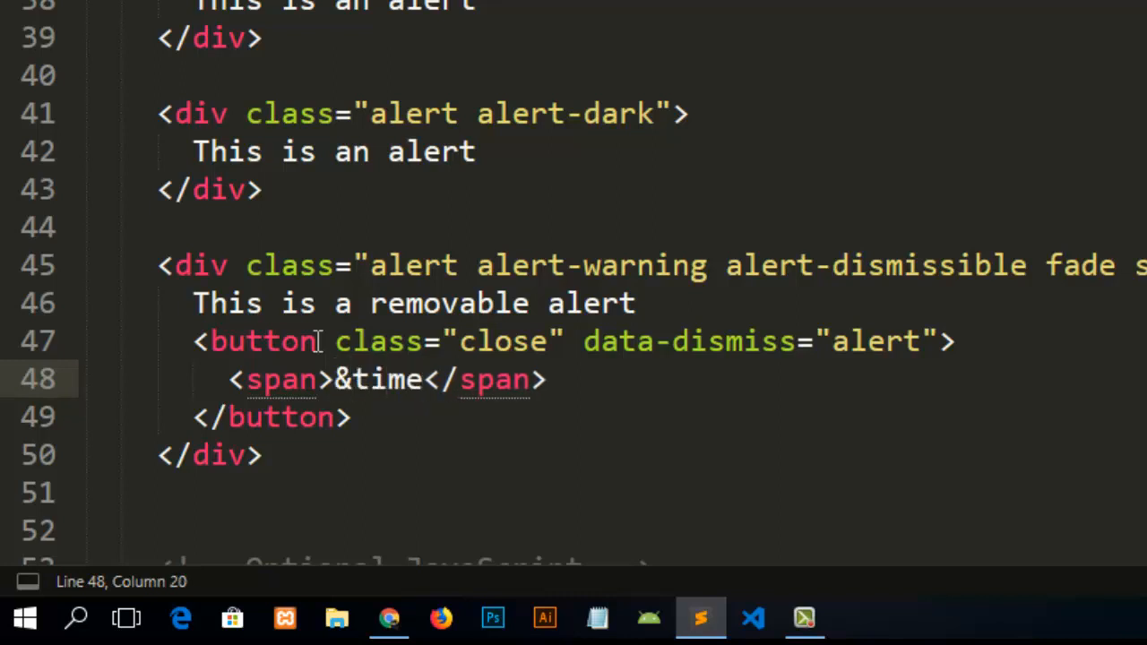
text(s;)
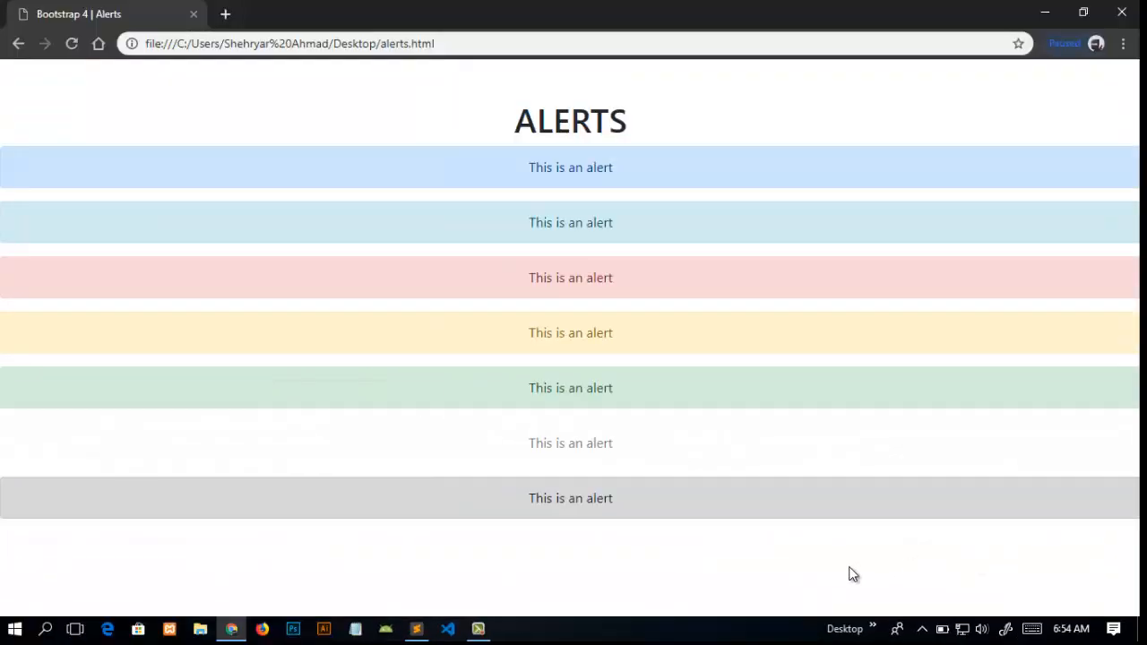
mouse_move(758, 552)
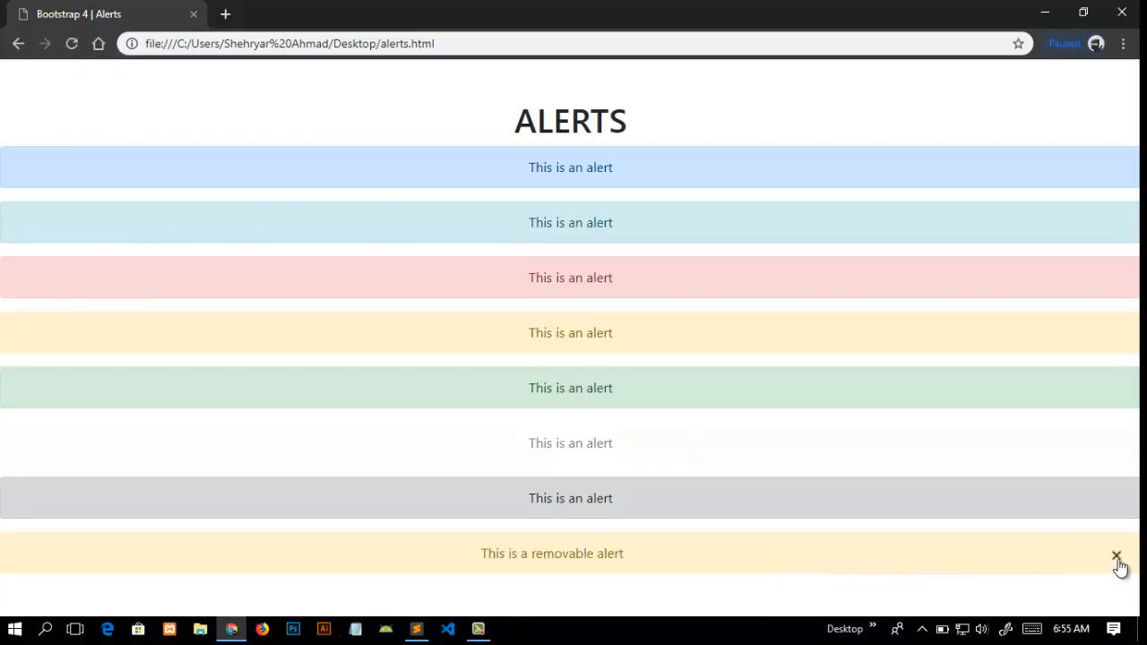
Step: Dismiss the removable alert with its × so only the seven coloured alerts remain
click(1117, 556)
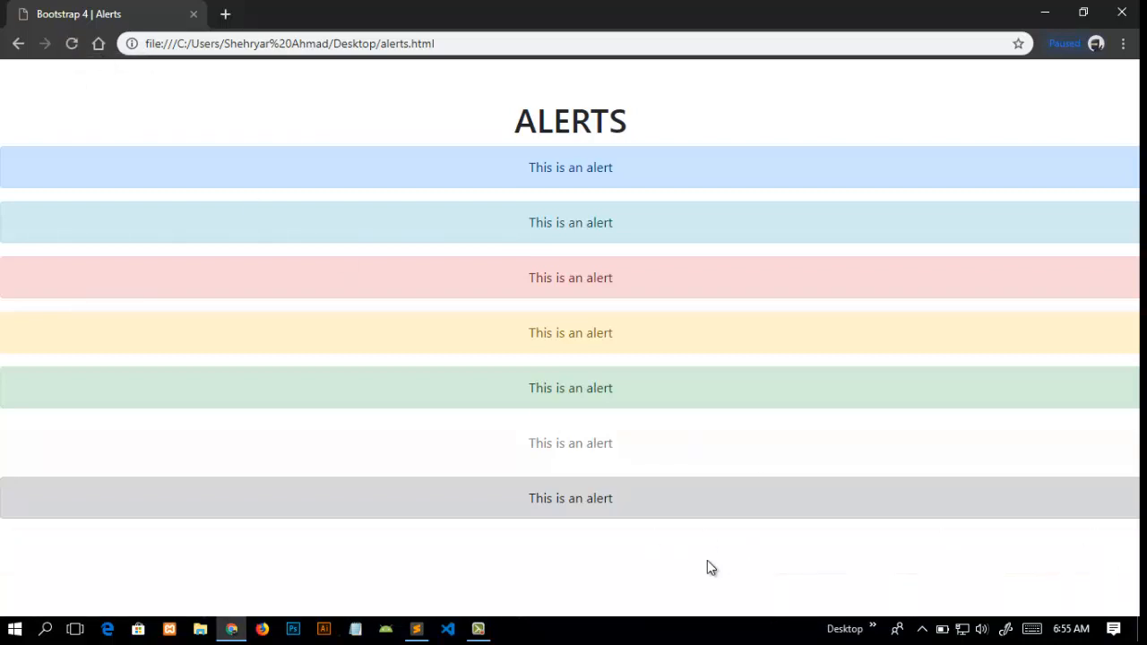
mouse_move(423, 572)
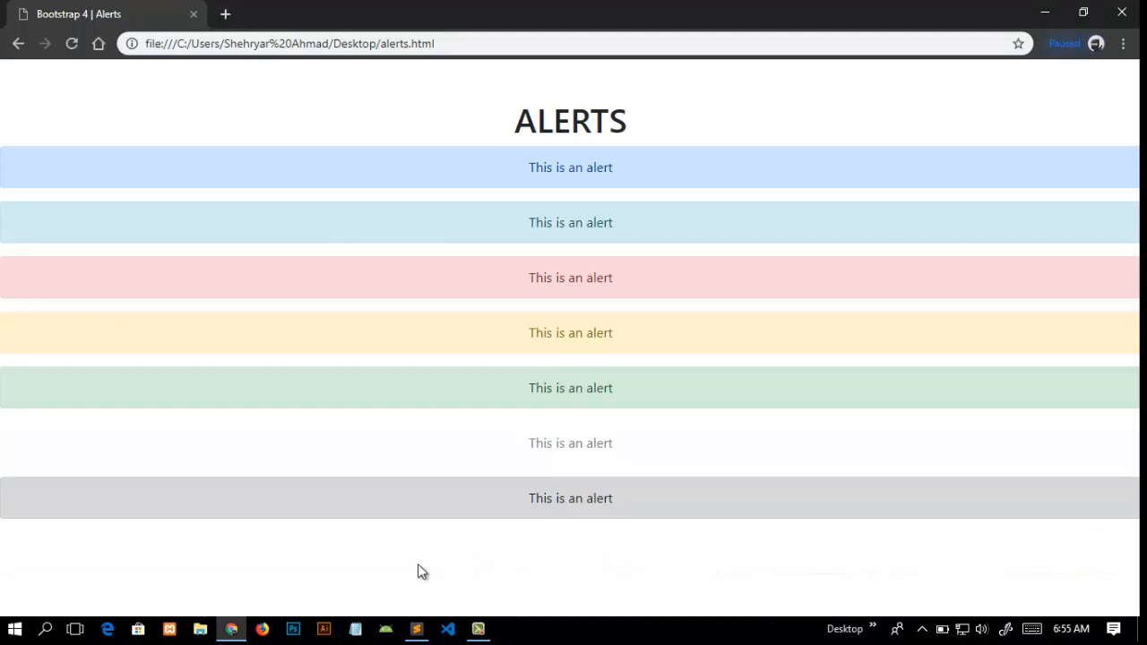